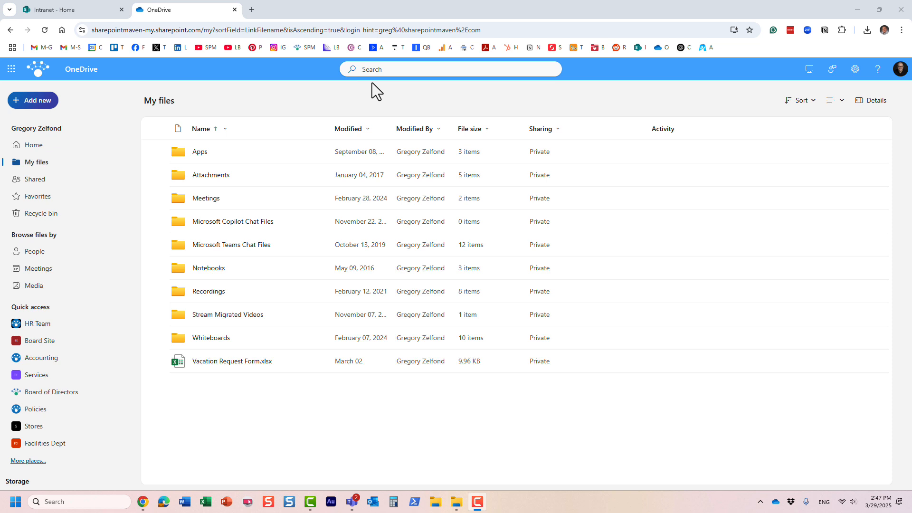
mouse_move(377, 95)
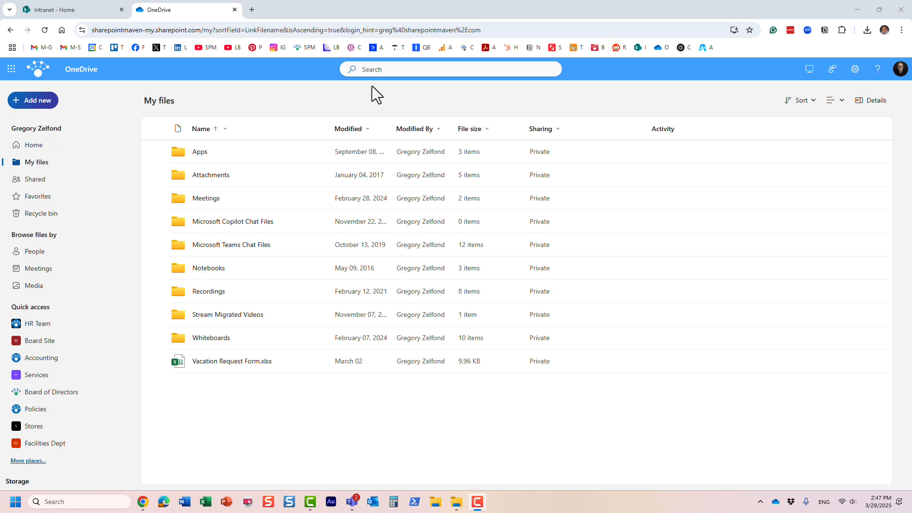
mouse_move(370, 104)
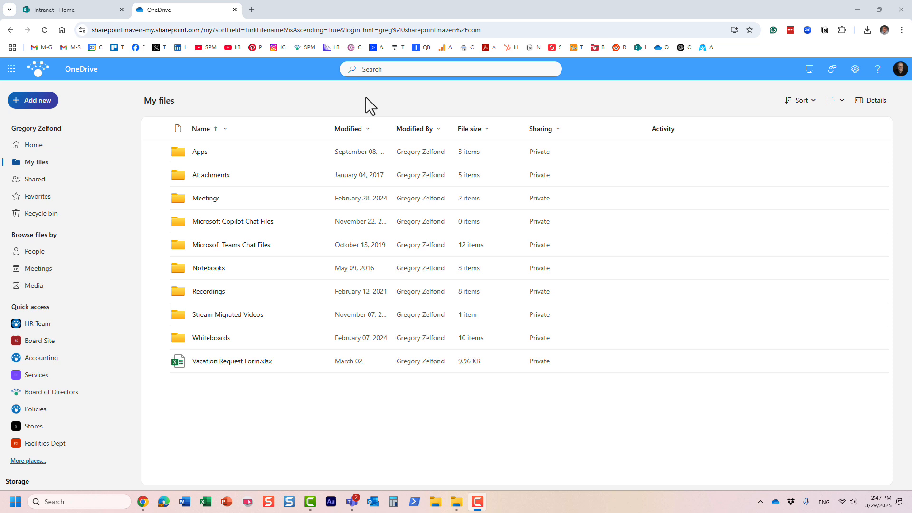
mouse_move(228, 120)
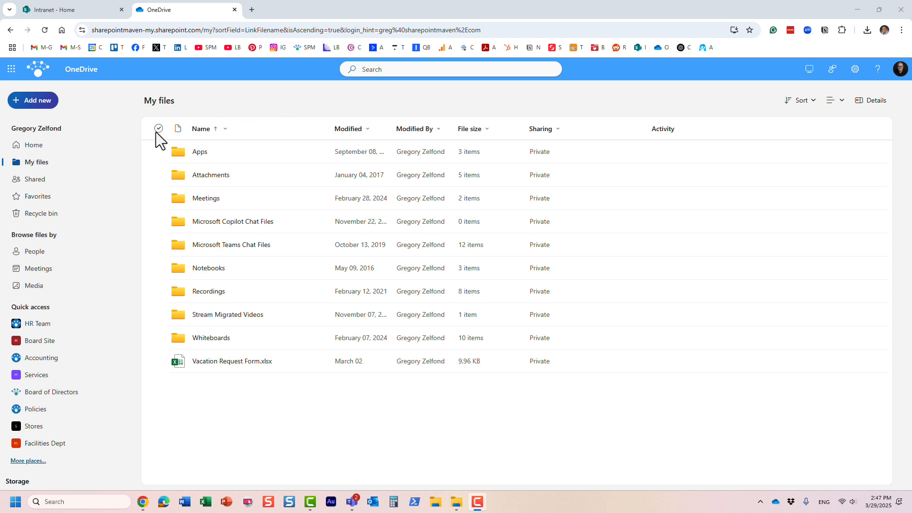
mouse_move(274, 106)
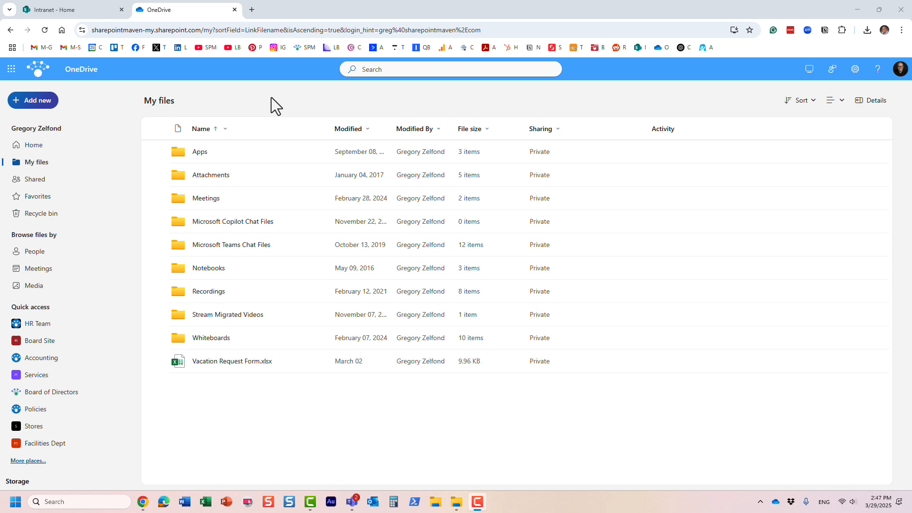
mouse_move(617, 239)
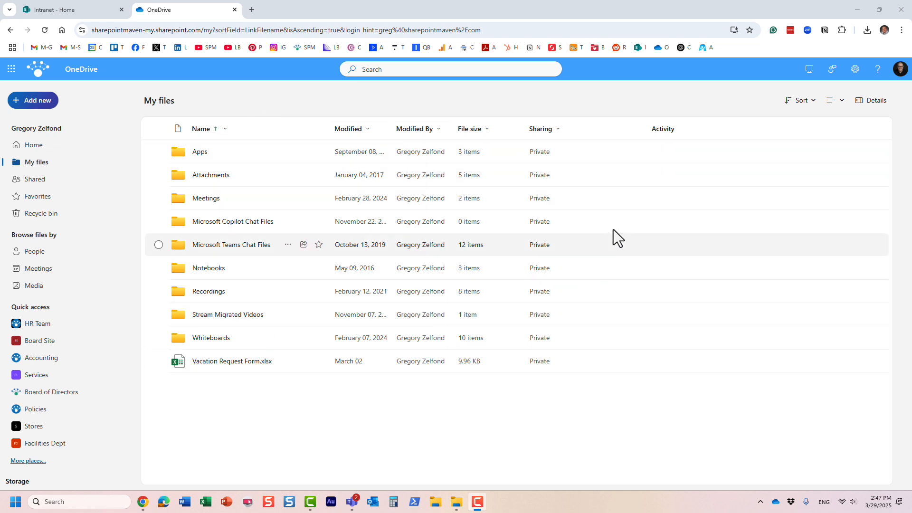
mouse_move(303, 105)
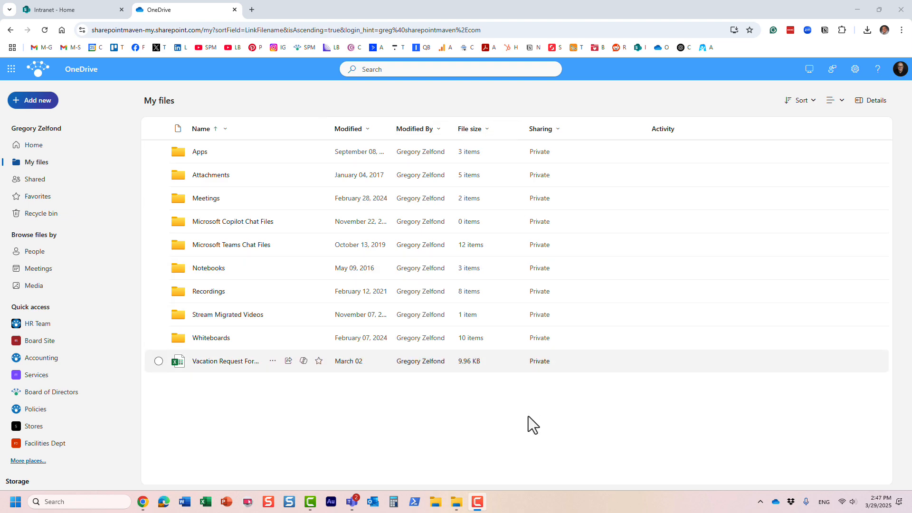
Switch from the OneDrive My files list to the Intranet - Home page.
left_click(64, 9)
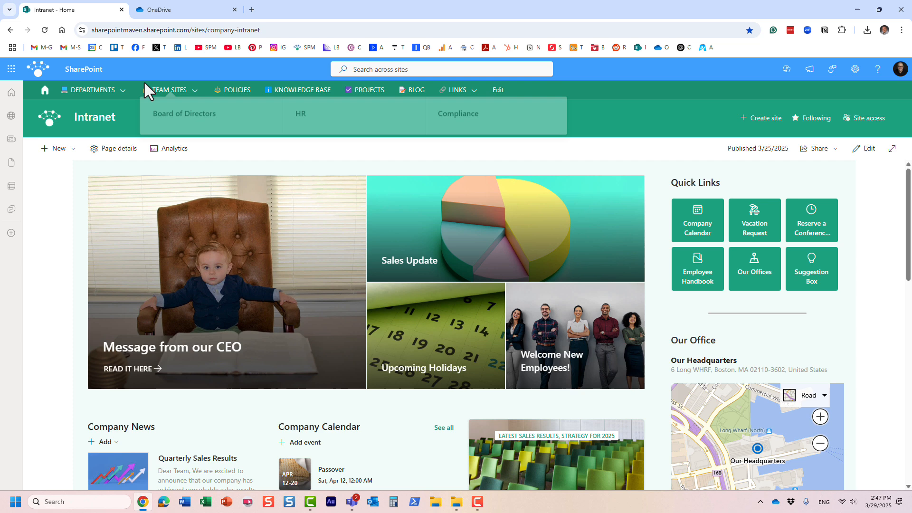
Open the HR Team site and view its 2-member group list.
left_click(301, 116)
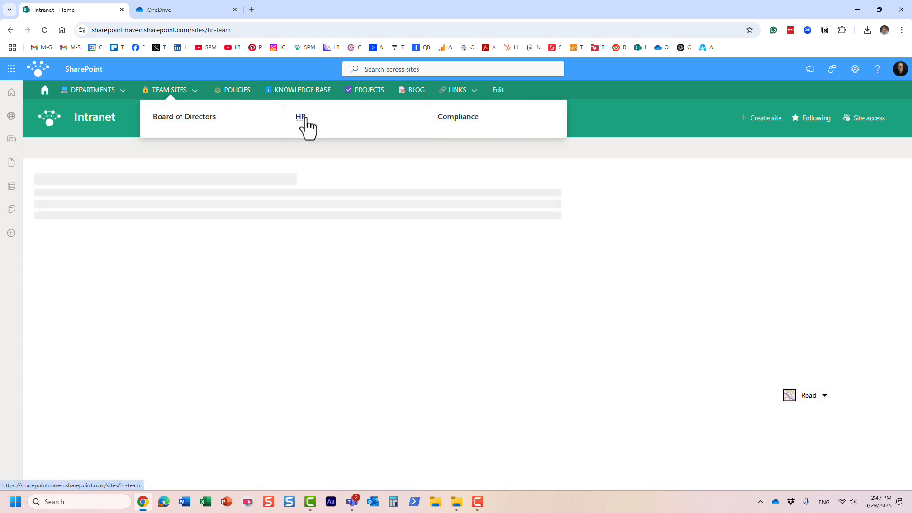
left_click(301, 116)
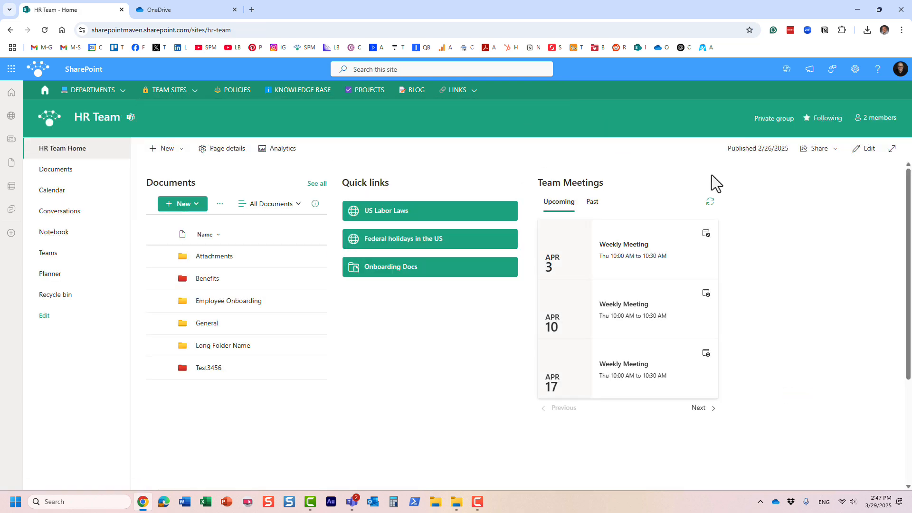
left_click(876, 117)
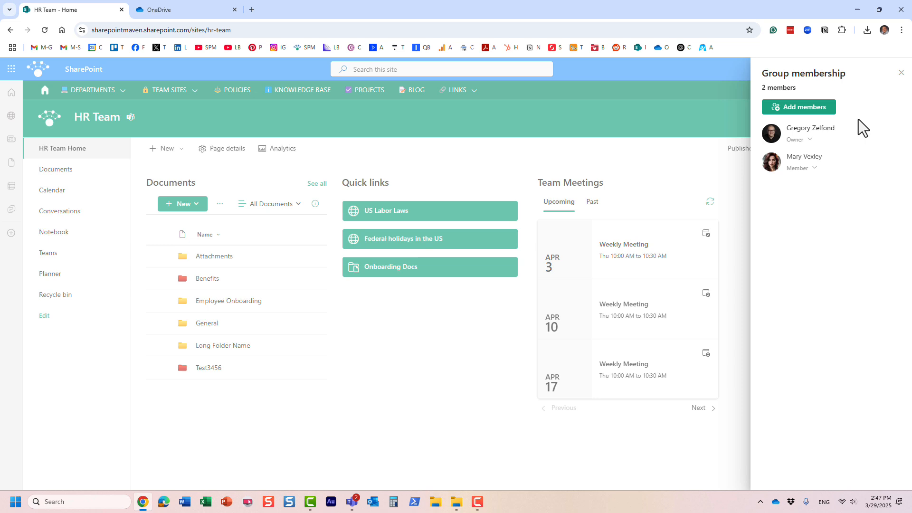
left_click(901, 72)
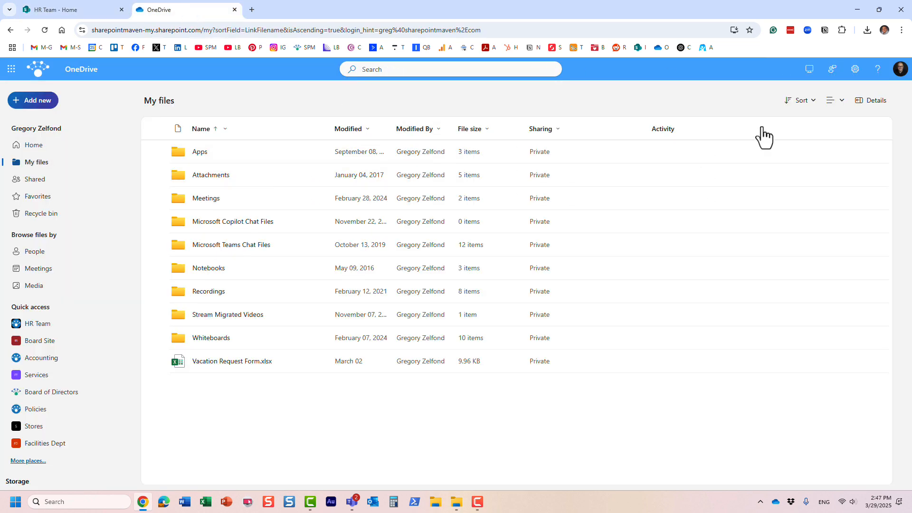
left_click(901, 68)
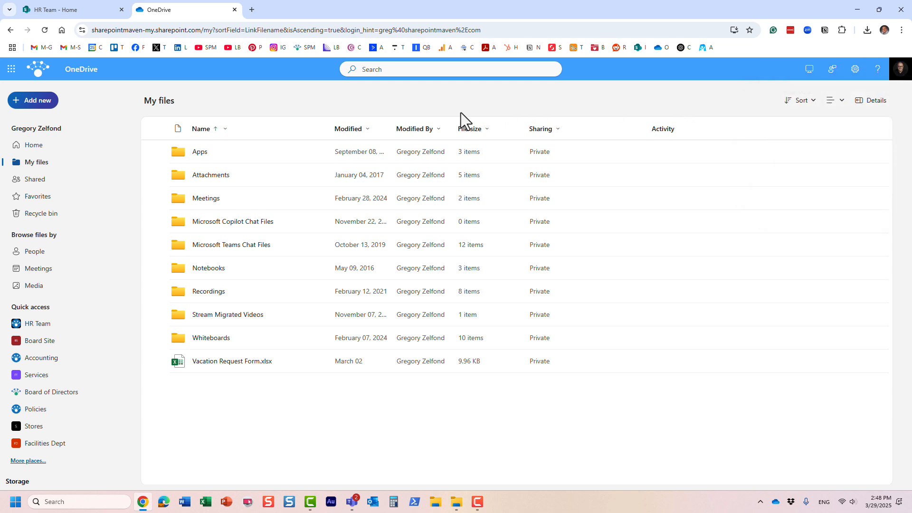
mouse_move(343, 109)
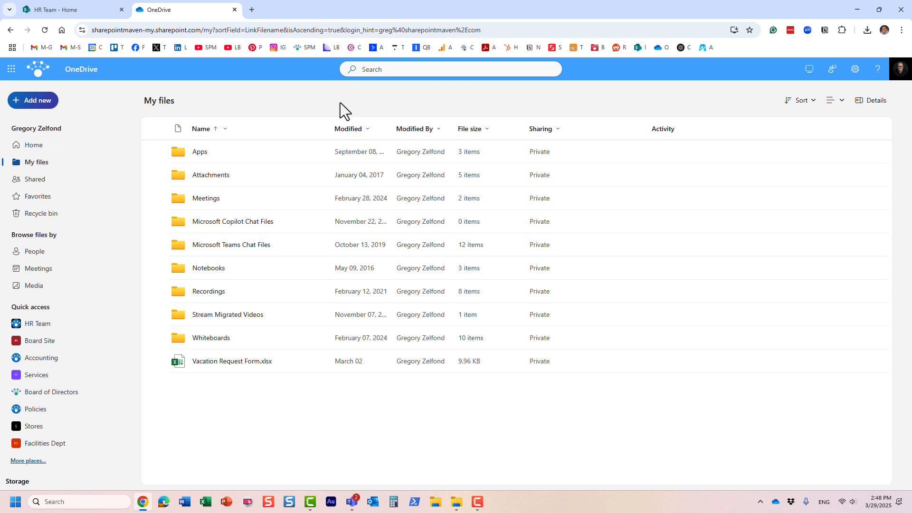
mouse_move(293, 409)
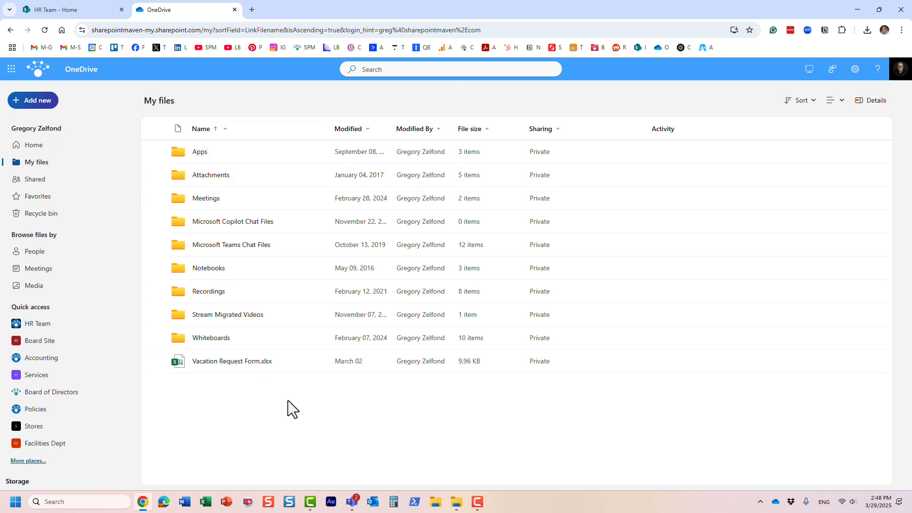
mouse_move(307, 400)
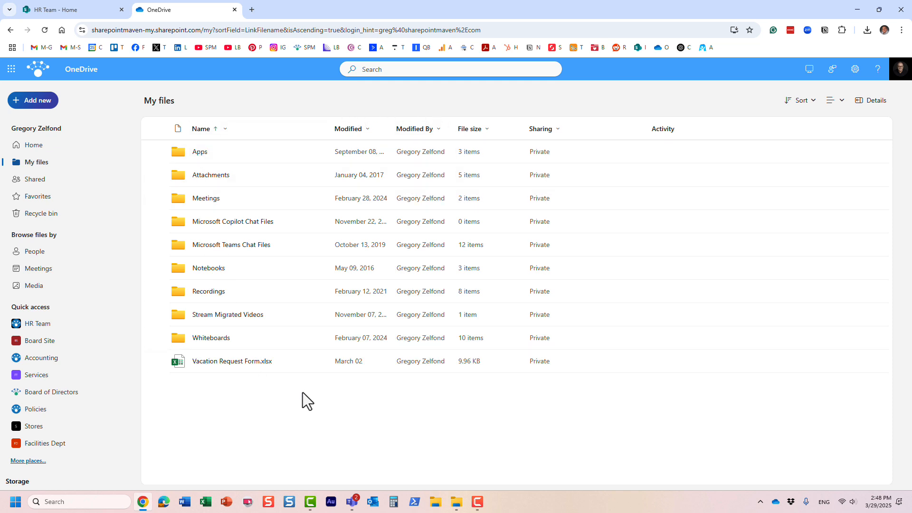
mouse_move(289, 105)
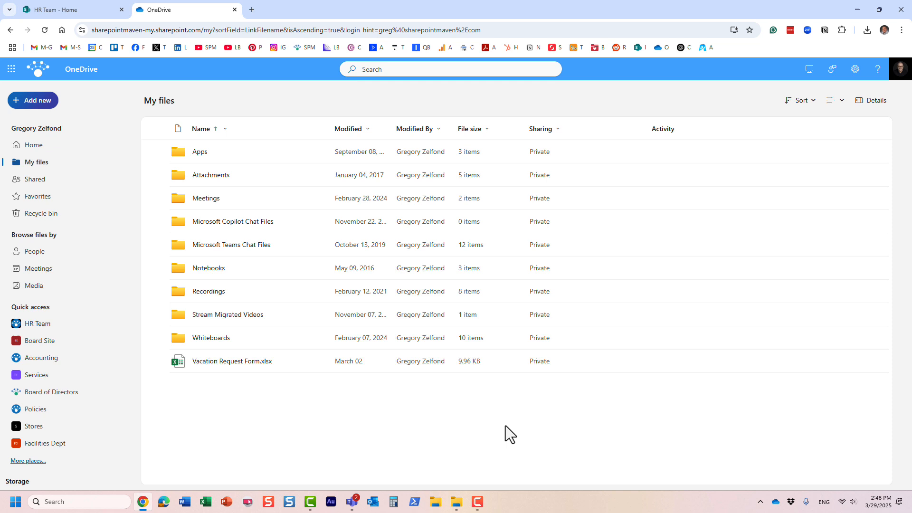
mouse_move(313, 108)
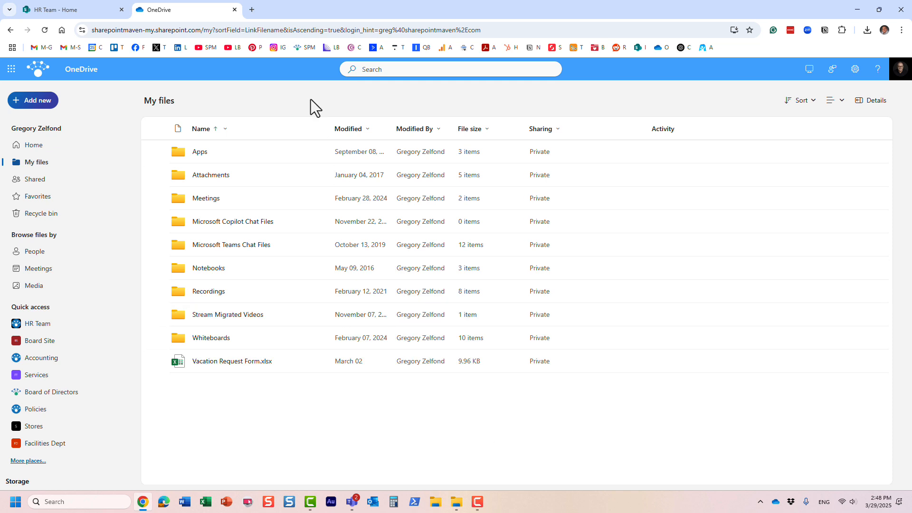
mouse_move(242, 111)
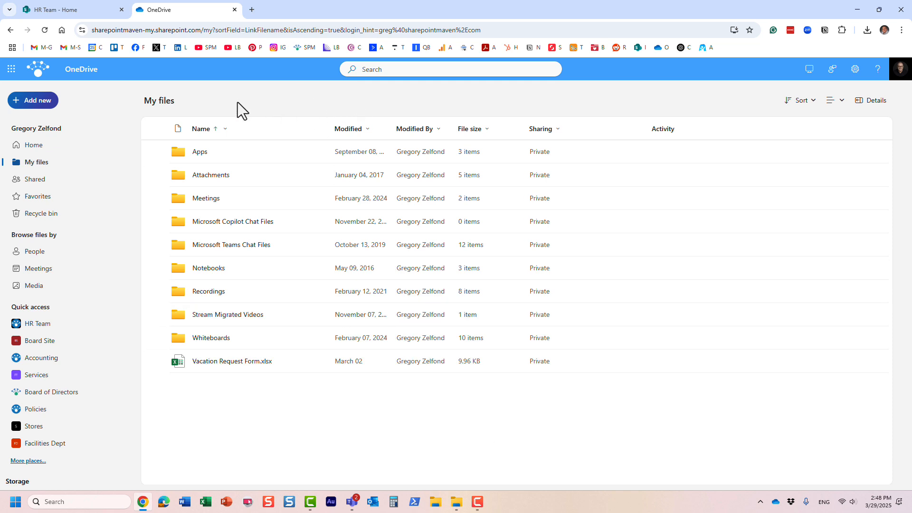
mouse_move(312, 110)
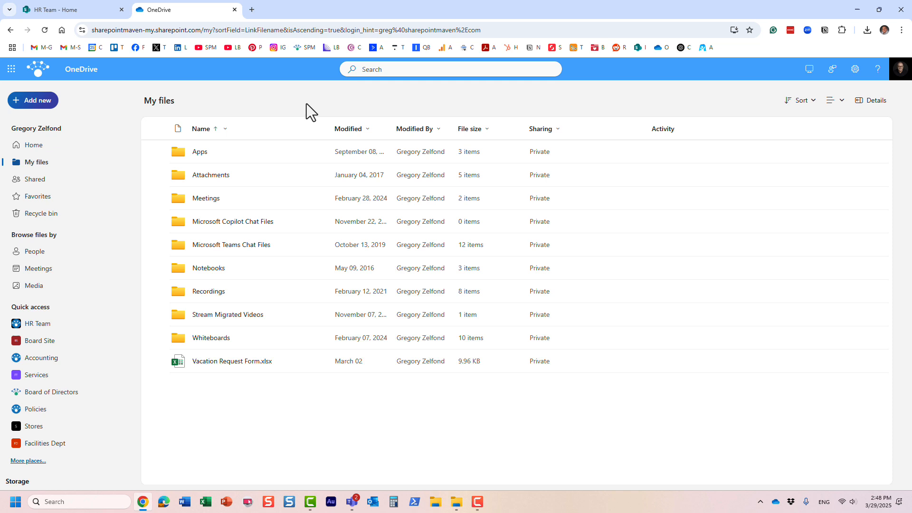
mouse_move(290, 106)
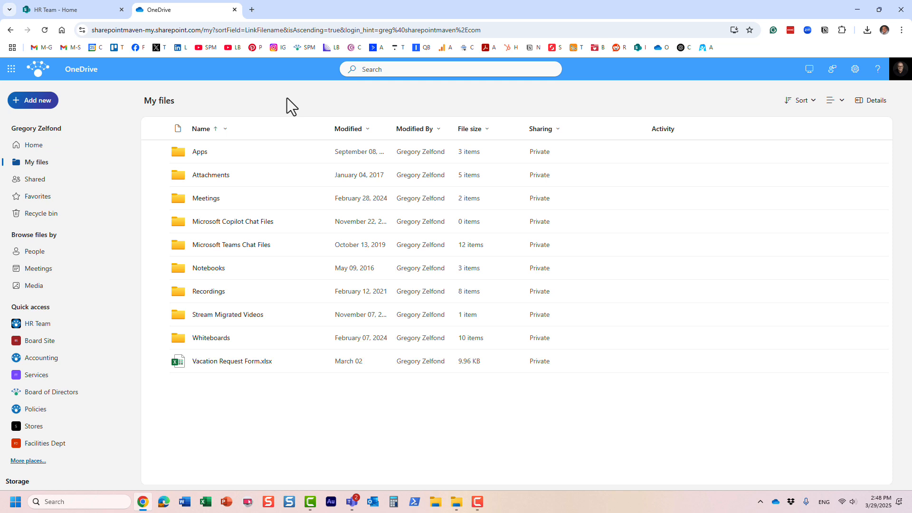
mouse_move(270, 127)
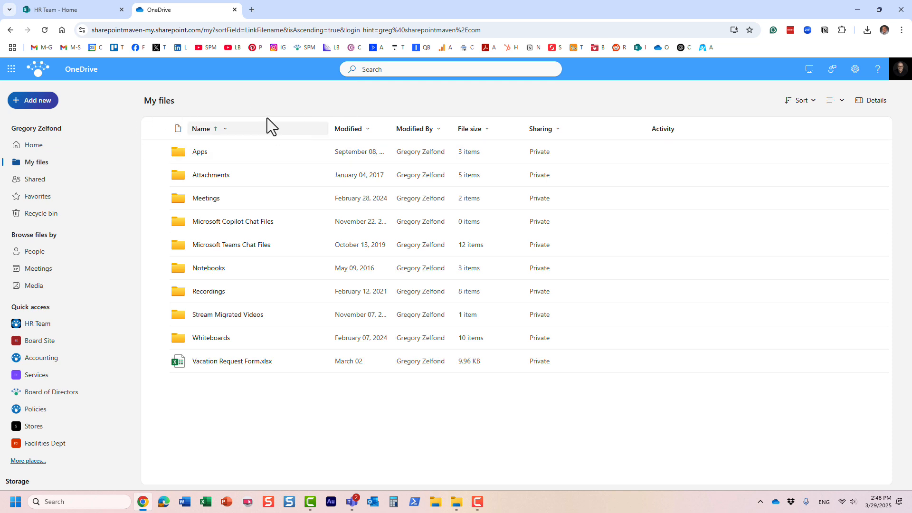
mouse_move(320, 109)
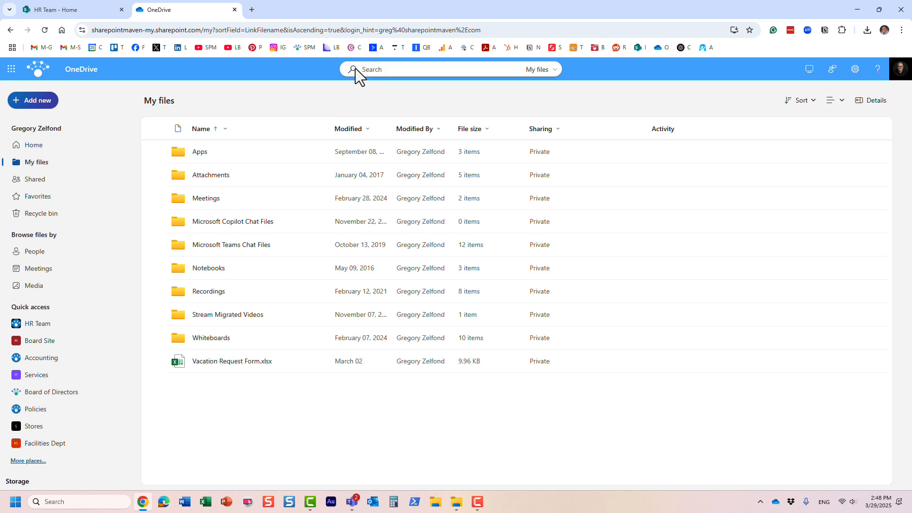
mouse_move(376, 110)
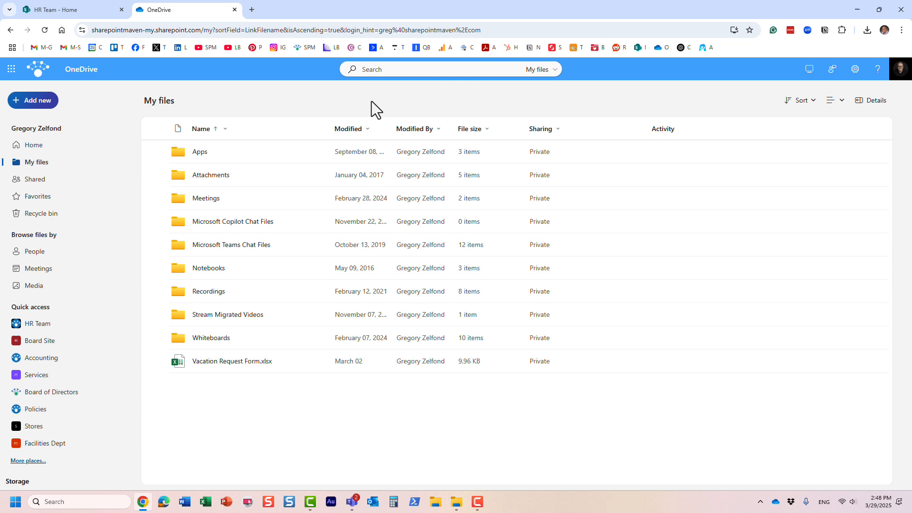
mouse_move(746, 245)
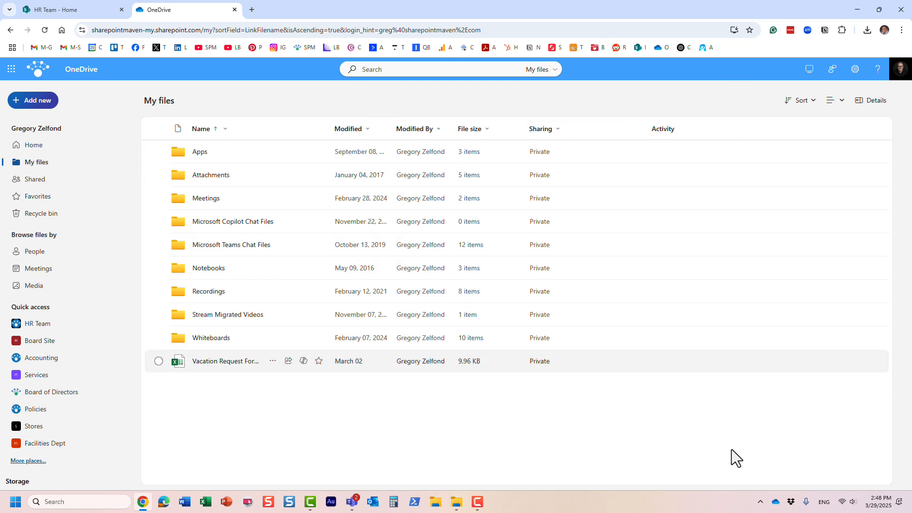
left_click(775, 501)
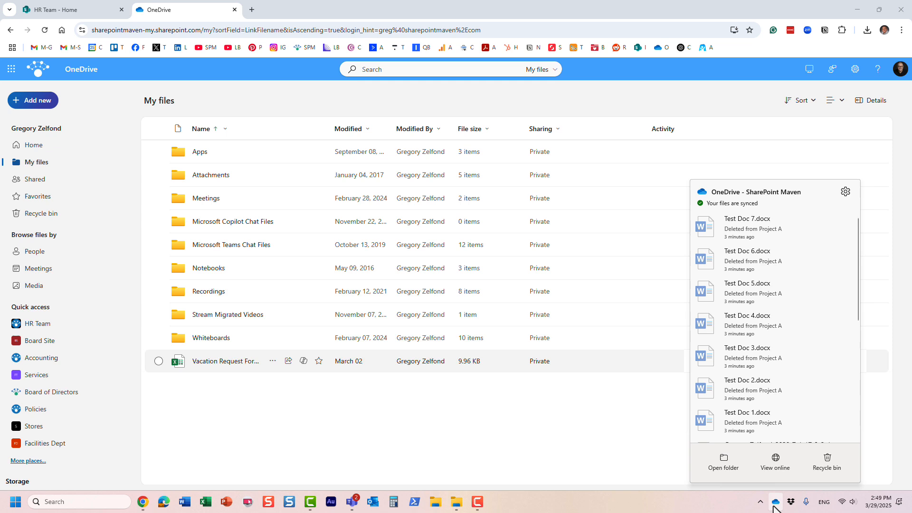
mouse_move(757, 207)
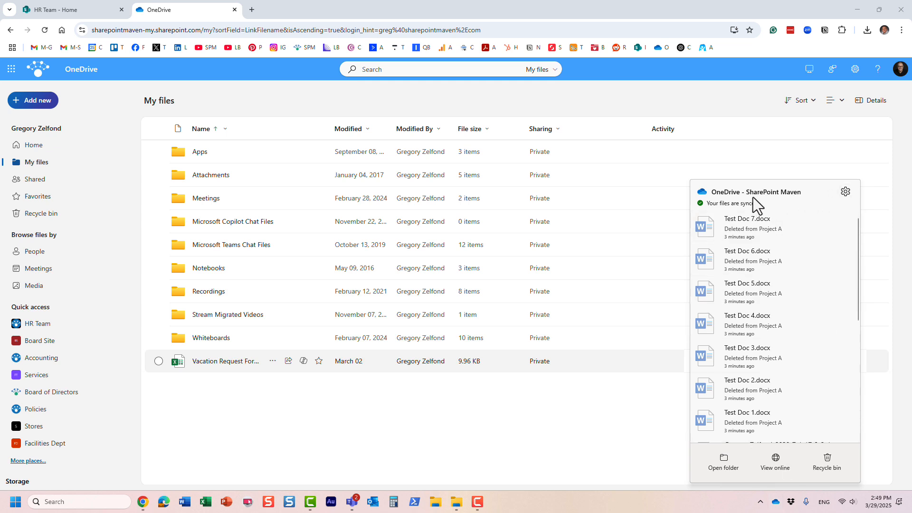
left_click(845, 192)
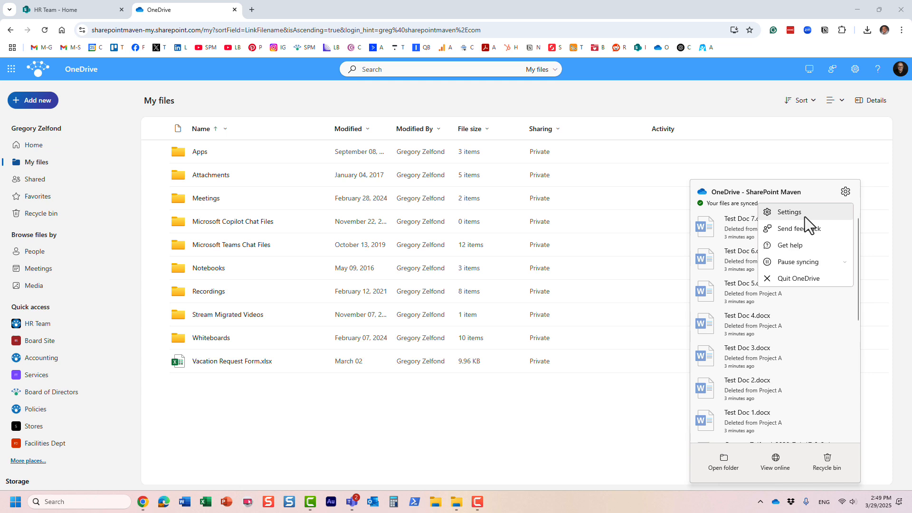
left_click(789, 211)
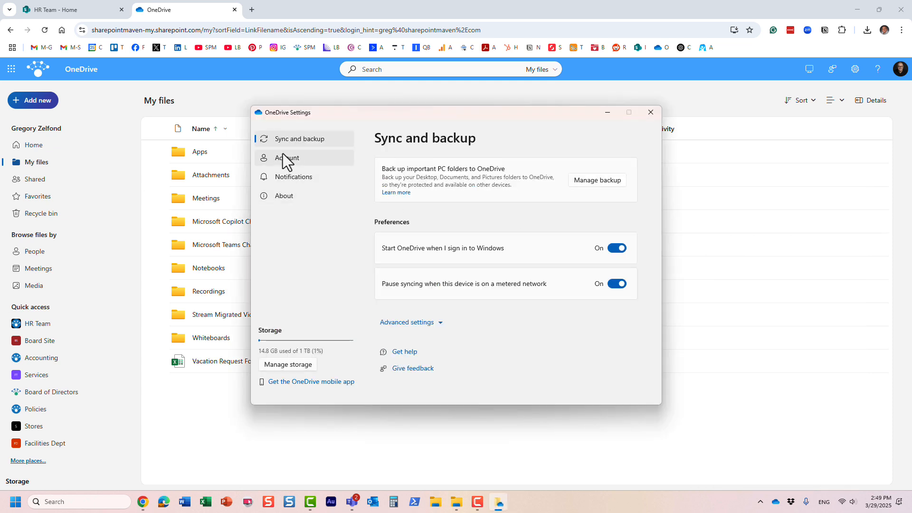
left_click(286, 158)
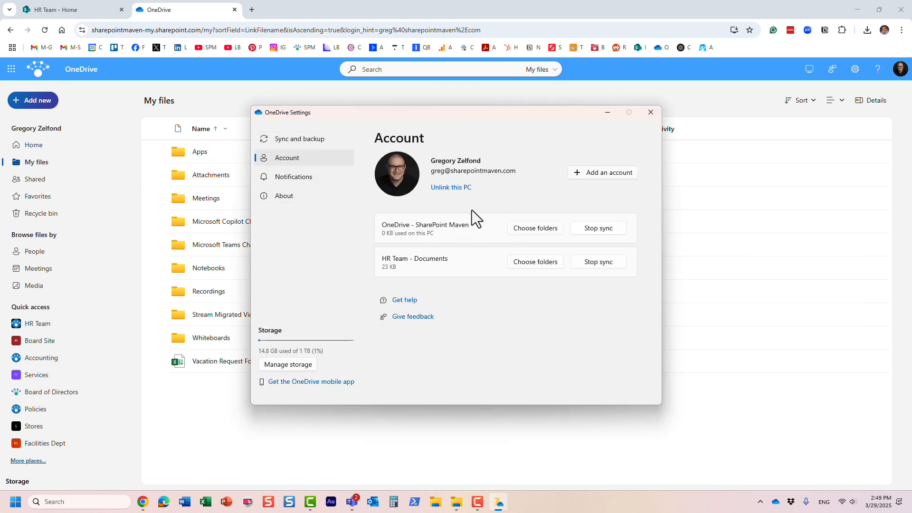
mouse_move(470, 320)
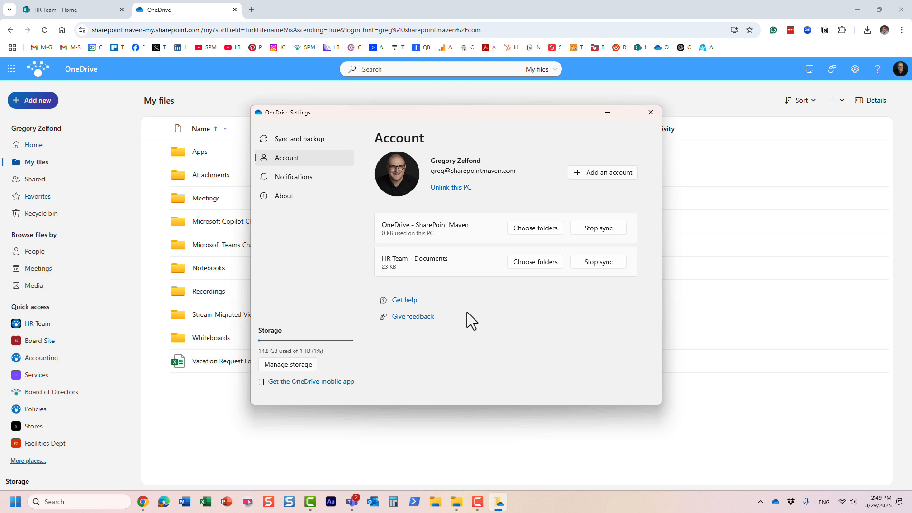
mouse_move(463, 333)
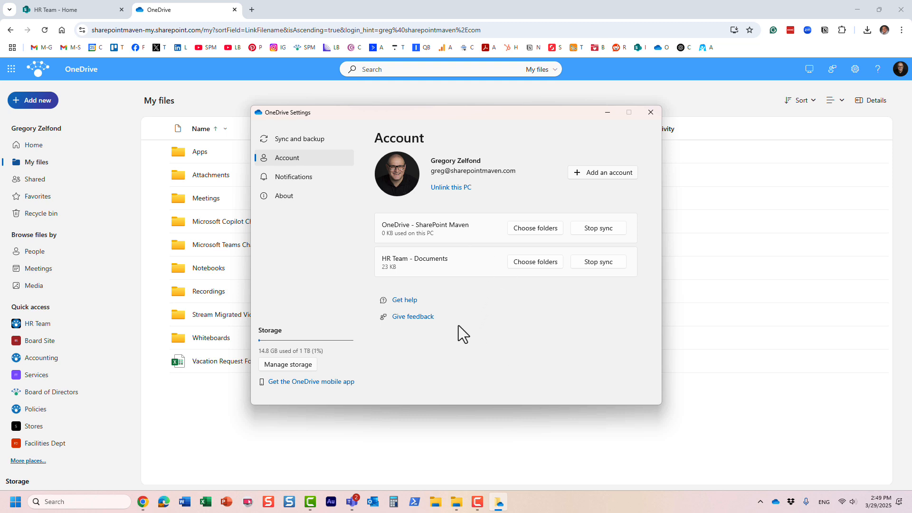
mouse_move(441, 239)
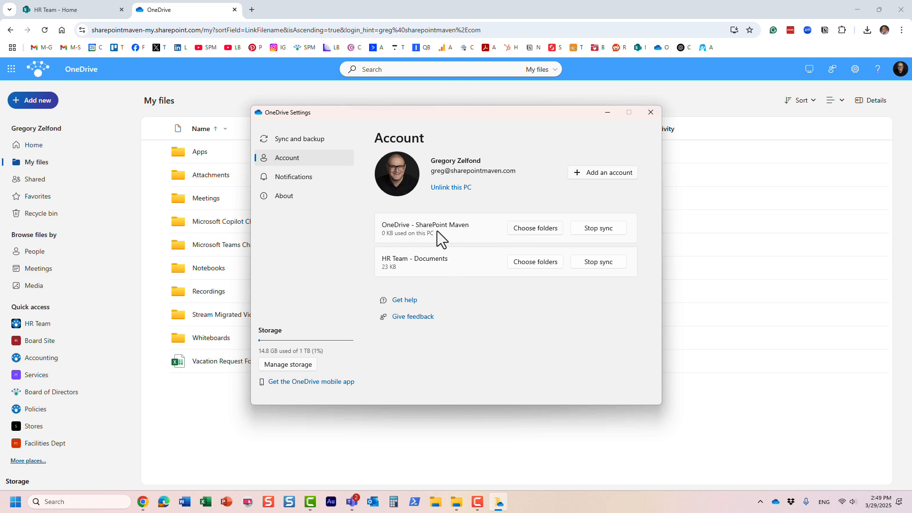
mouse_move(444, 239)
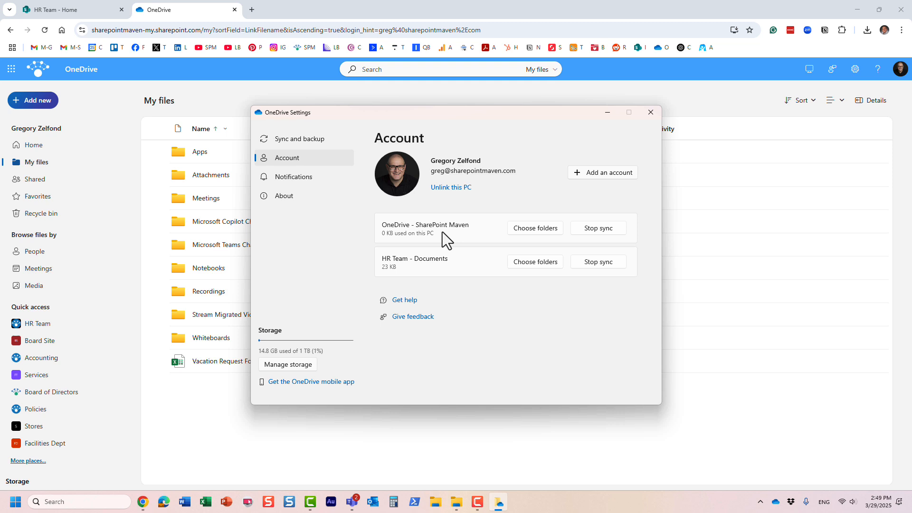
mouse_move(446, 242)
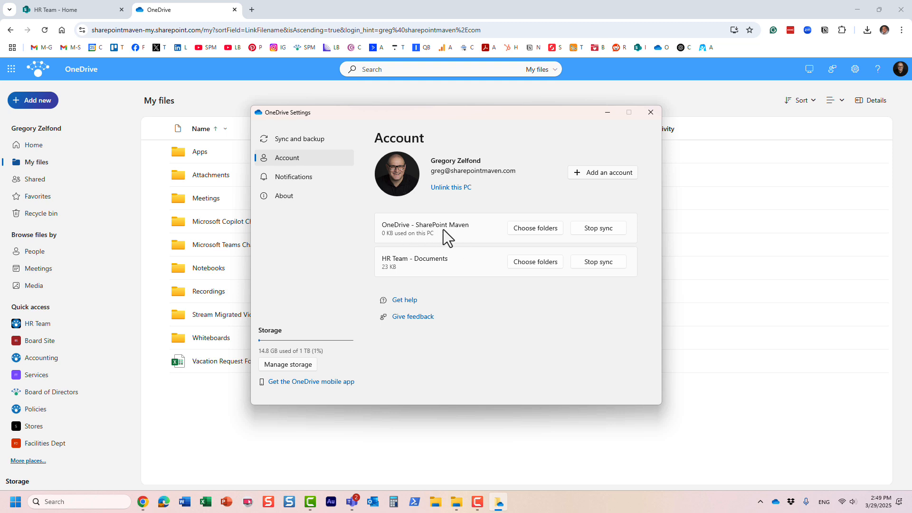
mouse_move(431, 250)
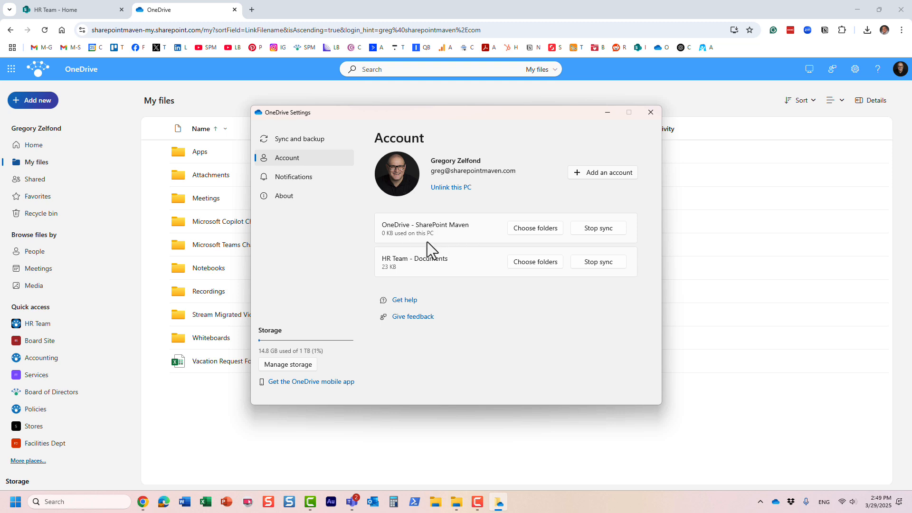
mouse_move(429, 273)
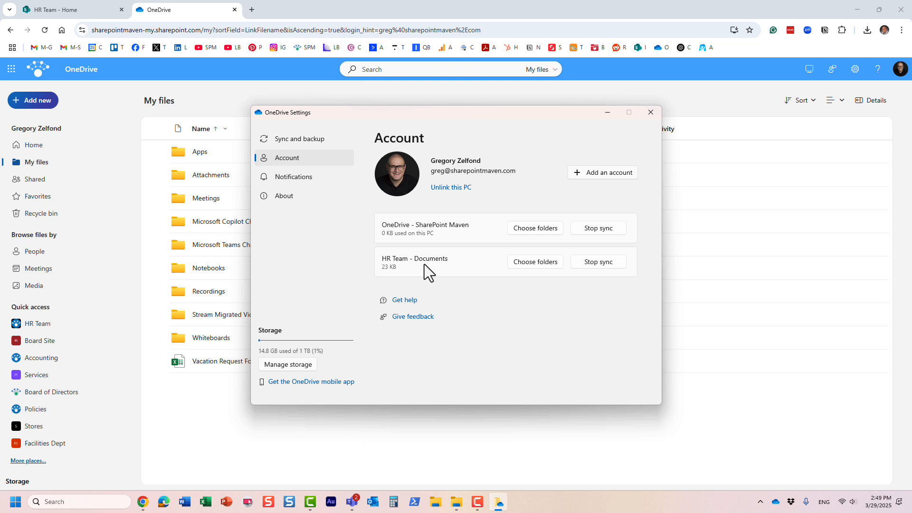
mouse_move(478, 420)
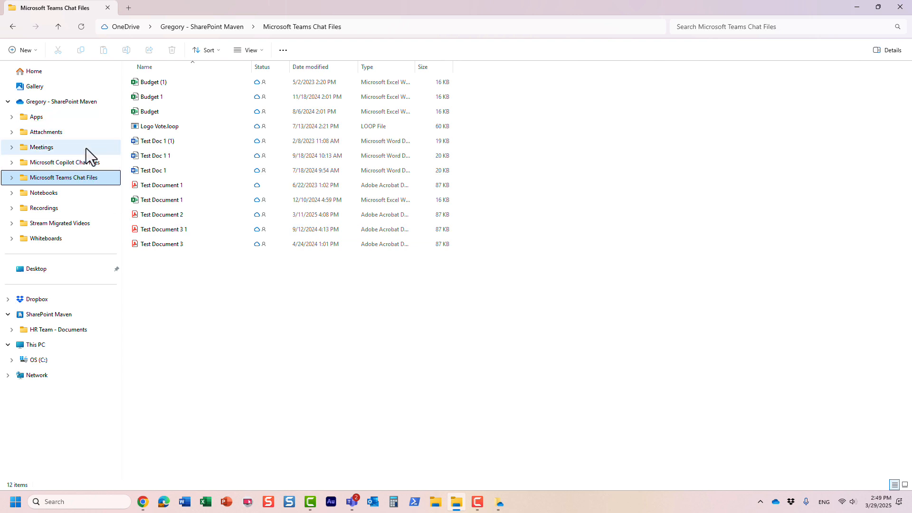
mouse_move(58, 117)
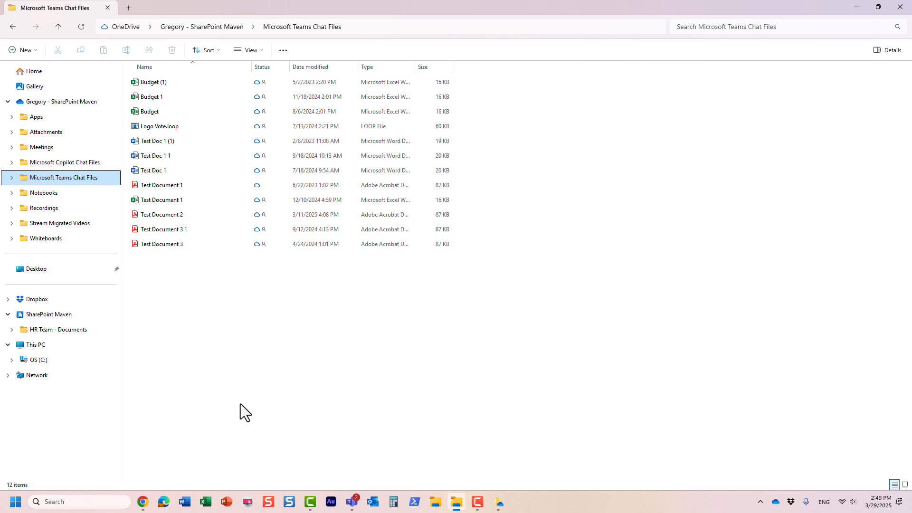
mouse_move(405, 458)
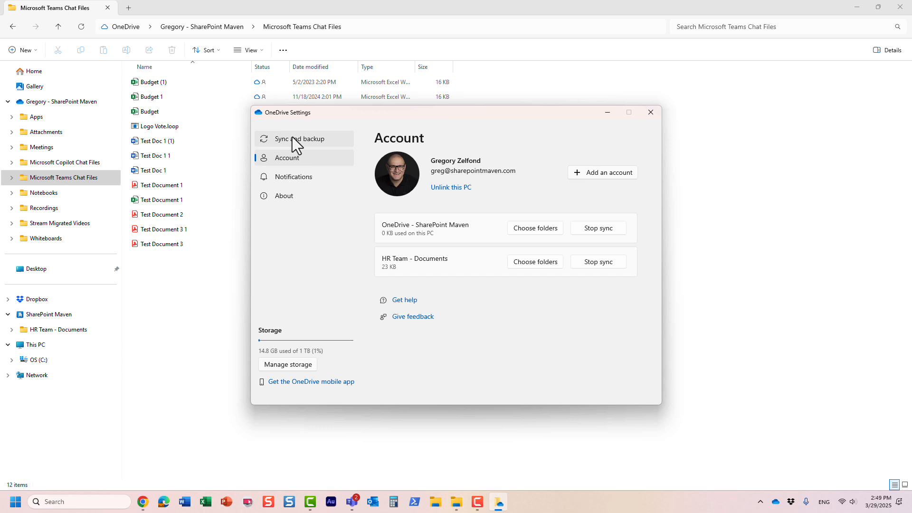
Open Sync and backup settings, then Manage backup for PC folders.
left_click(299, 138)
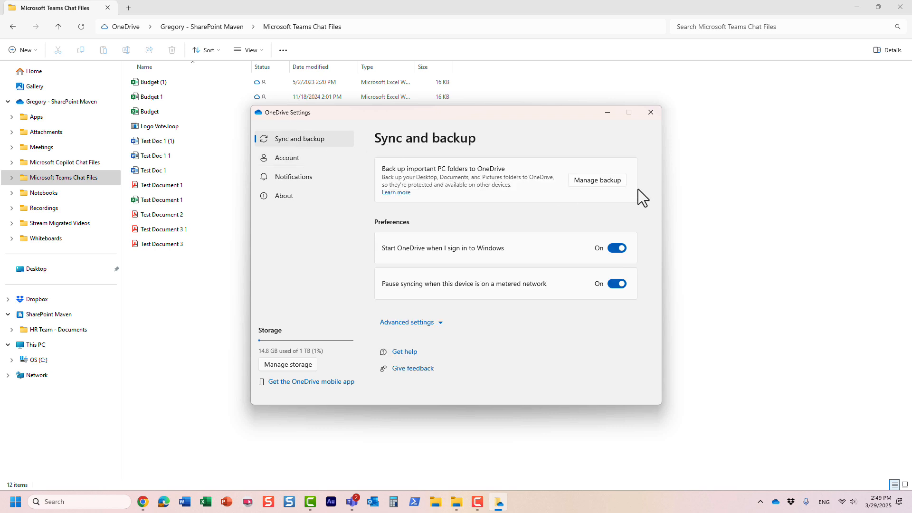
mouse_move(445, 215)
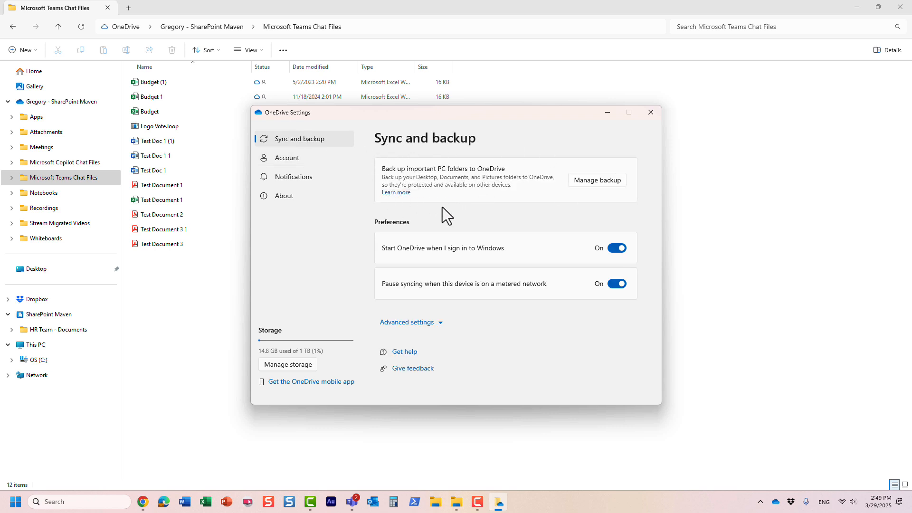
mouse_move(469, 185)
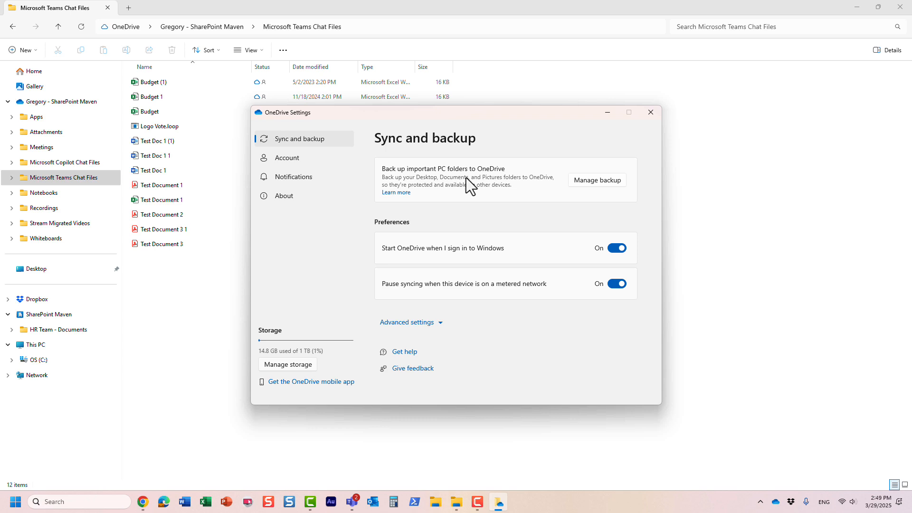
mouse_move(607, 188)
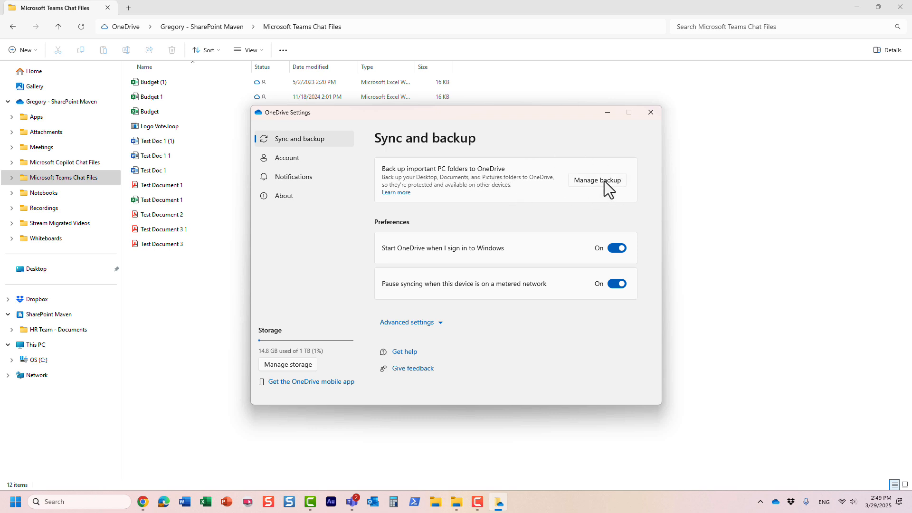
left_click(596, 180)
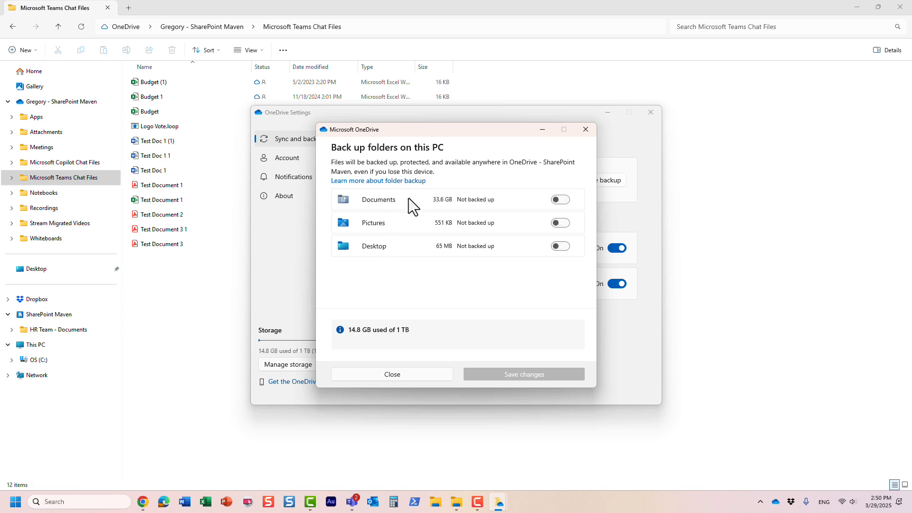
mouse_move(472, 222)
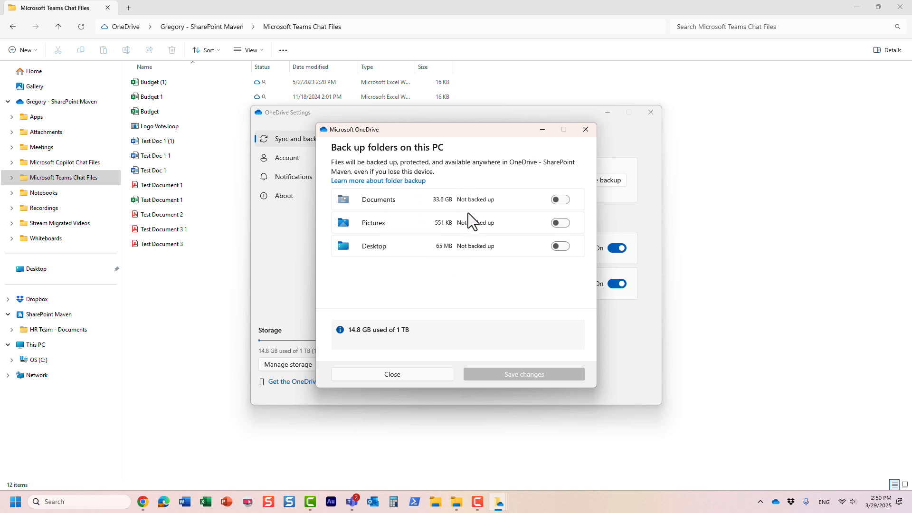
mouse_move(381, 213)
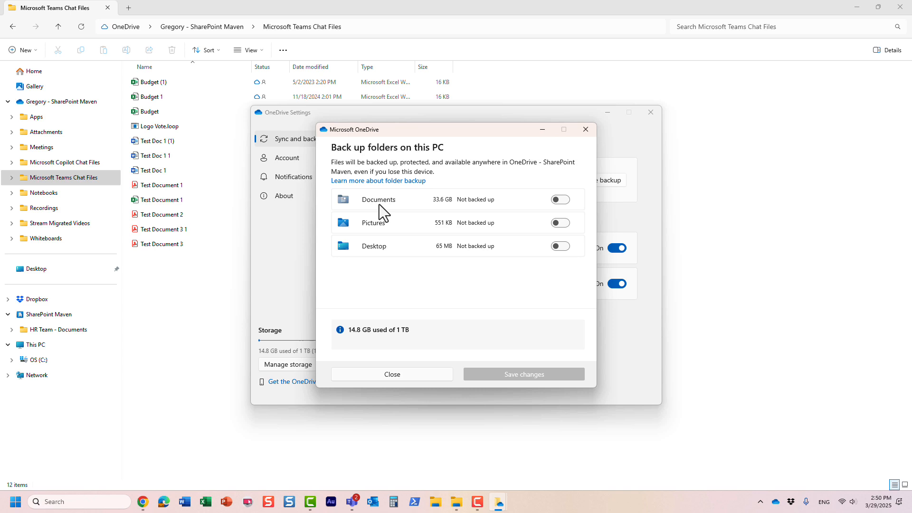
mouse_move(381, 210)
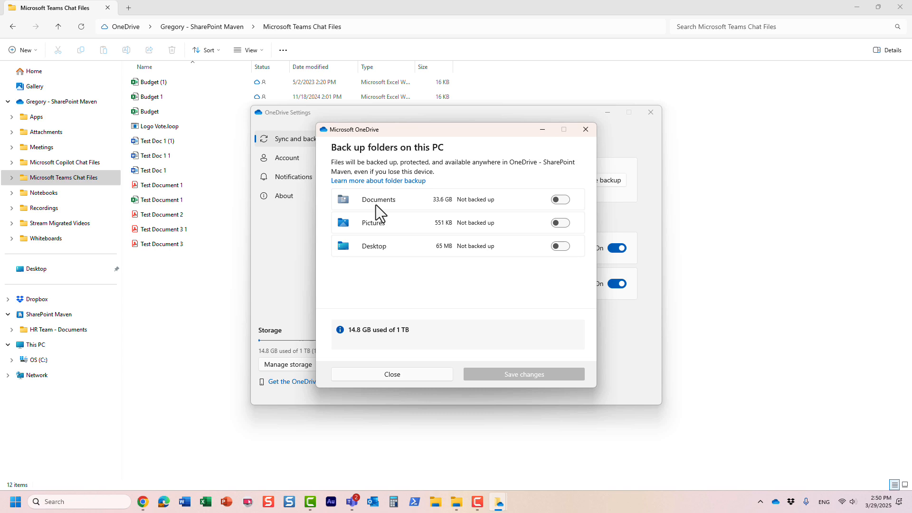
mouse_move(399, 232)
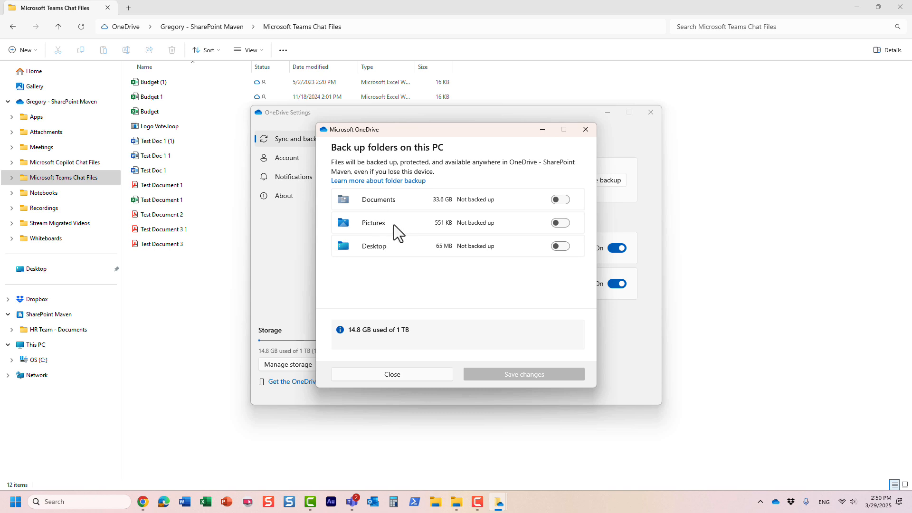
mouse_move(396, 251)
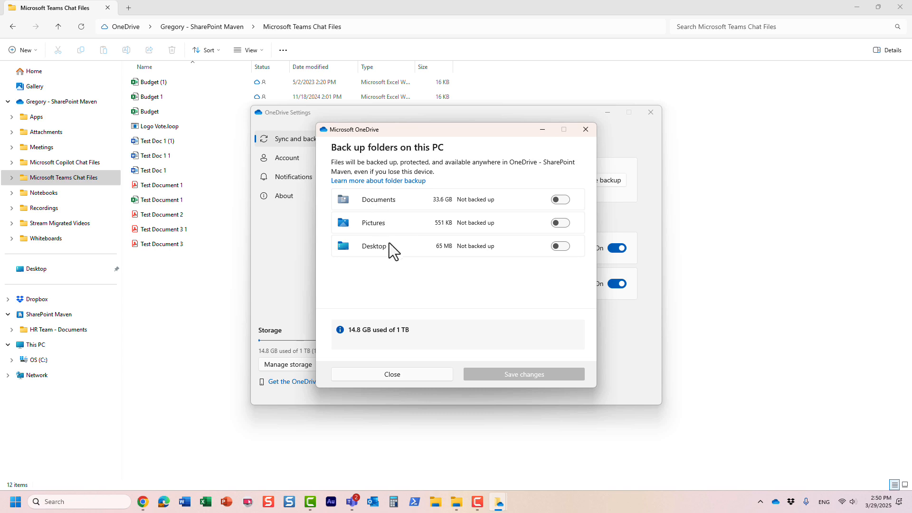
mouse_move(360, 255)
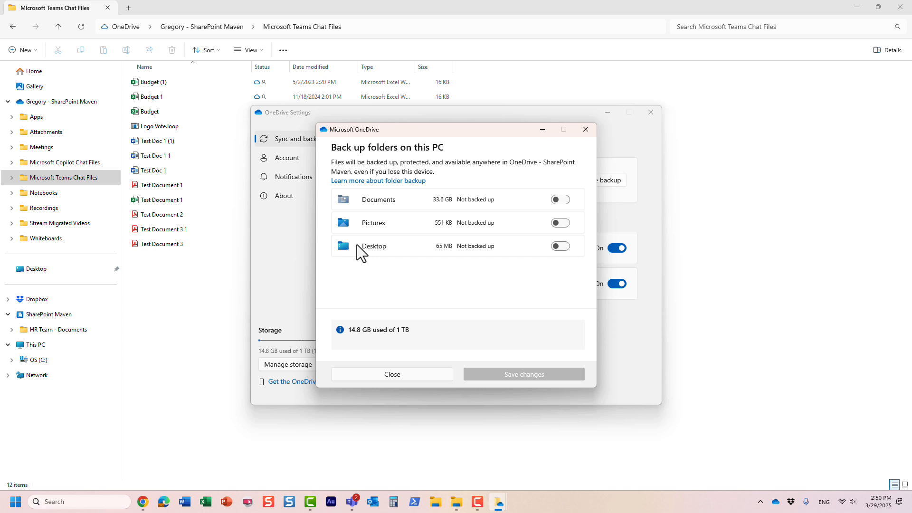
mouse_move(285, 282)
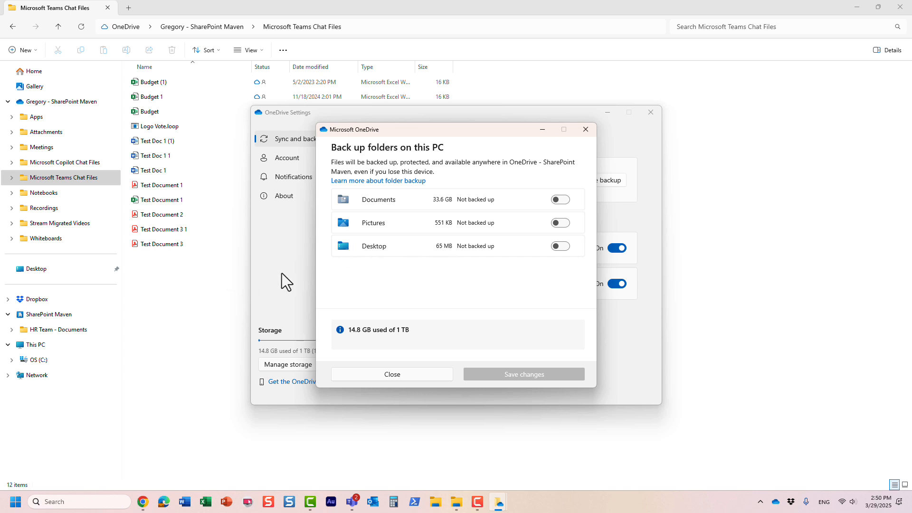
mouse_move(470, 261)
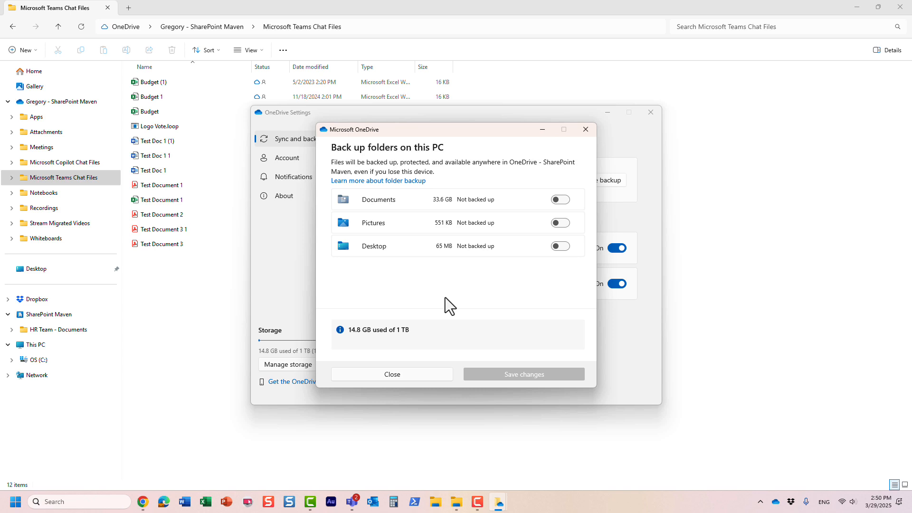
mouse_move(417, 239)
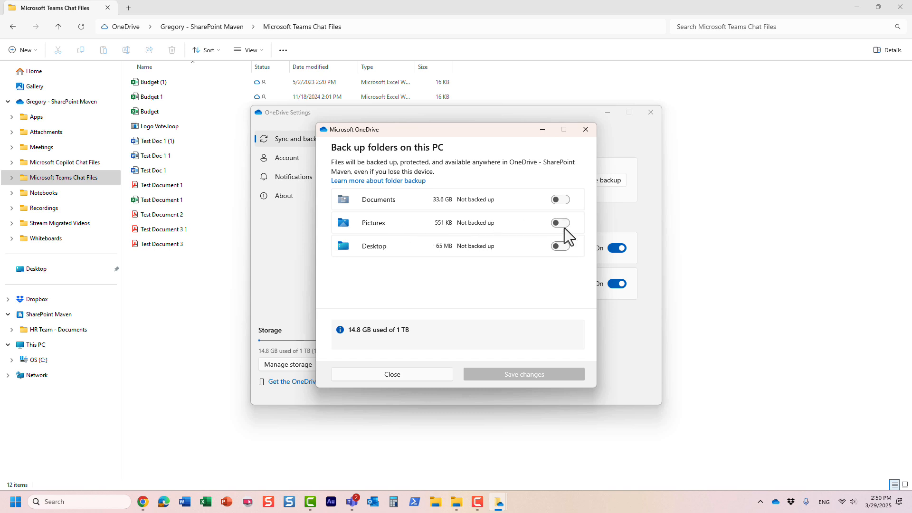
Turn on backup for Pictures, leaving Documents and Desktop off.
left_click(560, 223)
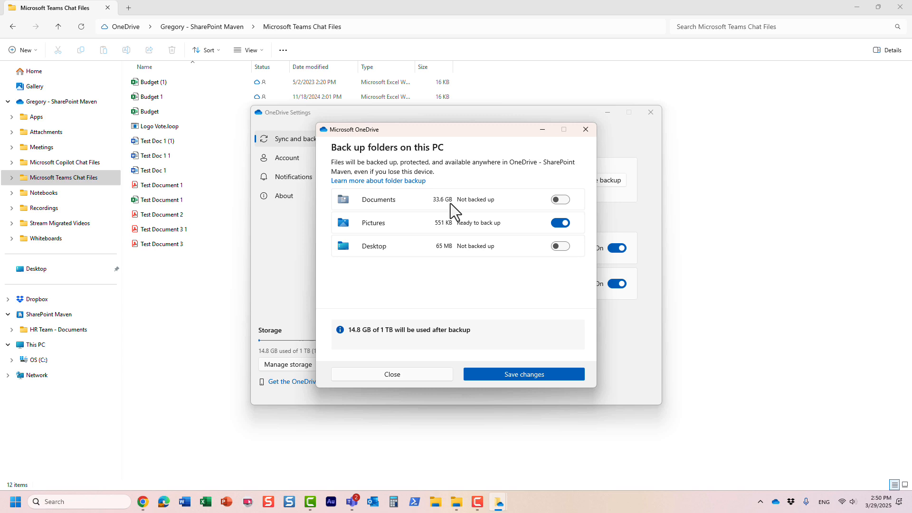
mouse_move(456, 205)
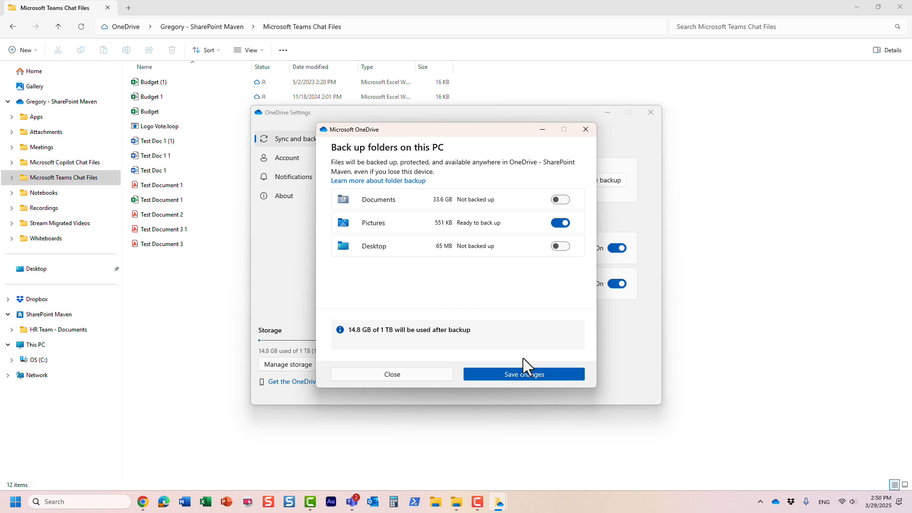
Start backing up Pictures and close the backing-up notice.
left_click(523, 374)
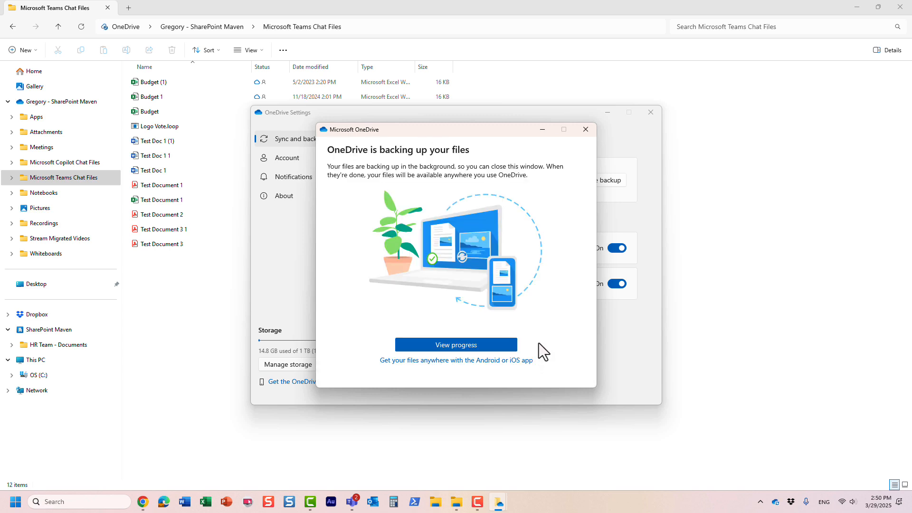
mouse_move(530, 271)
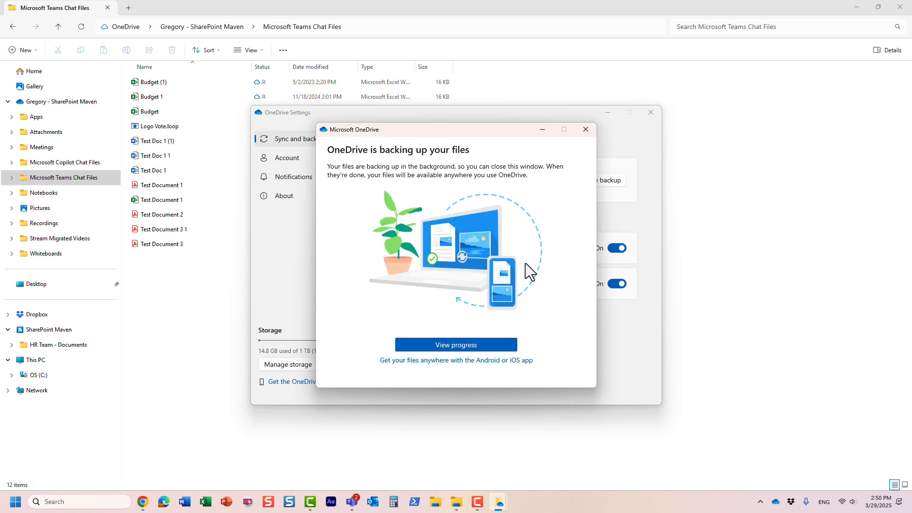
mouse_move(532, 242)
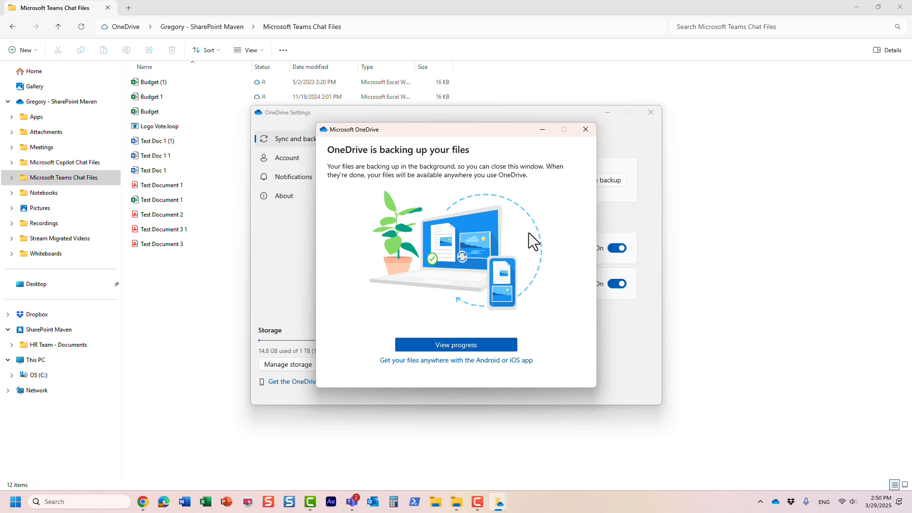
mouse_move(509, 220)
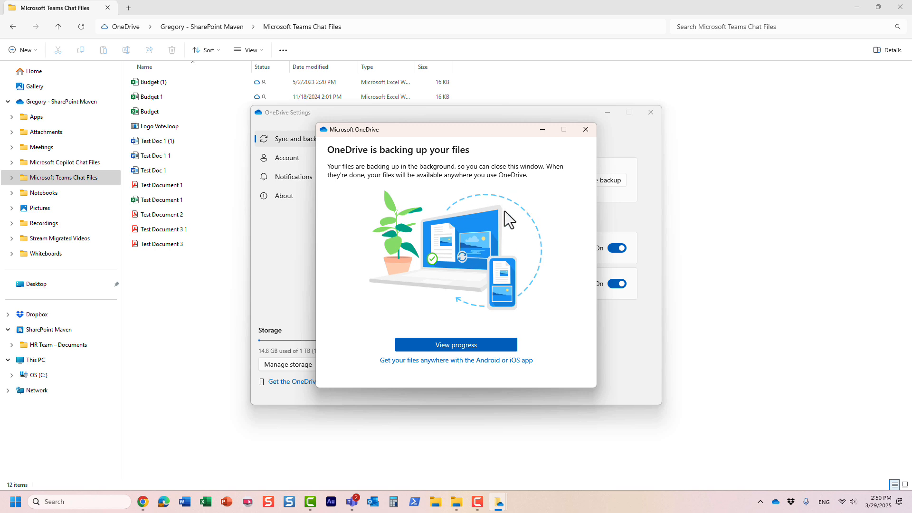
mouse_move(265, 258)
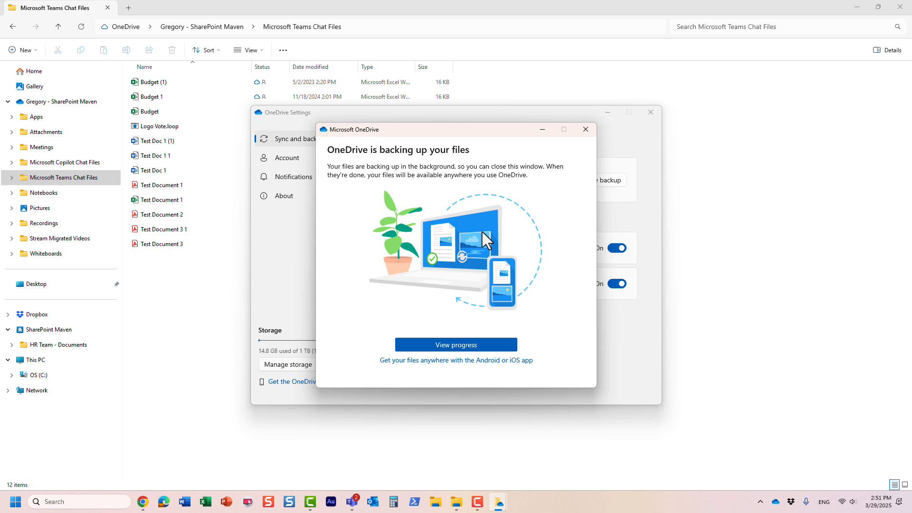
mouse_move(569, 171)
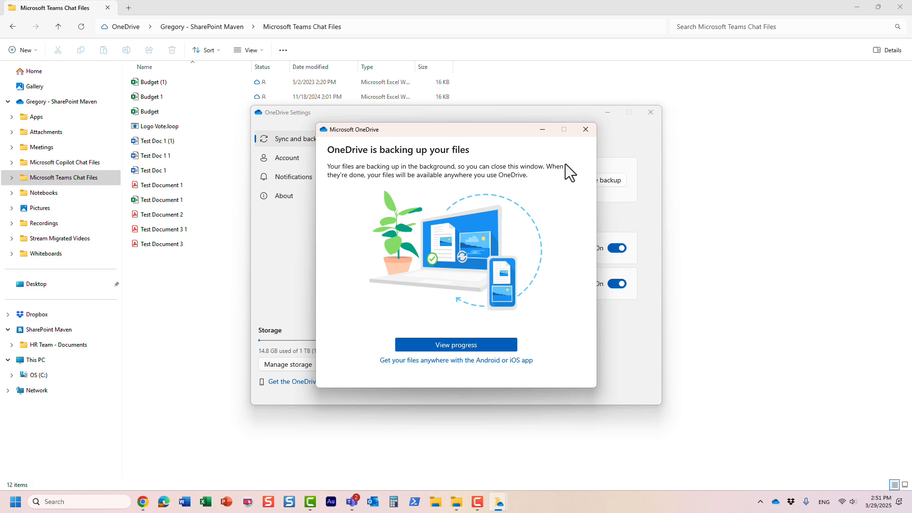
left_click(586, 129)
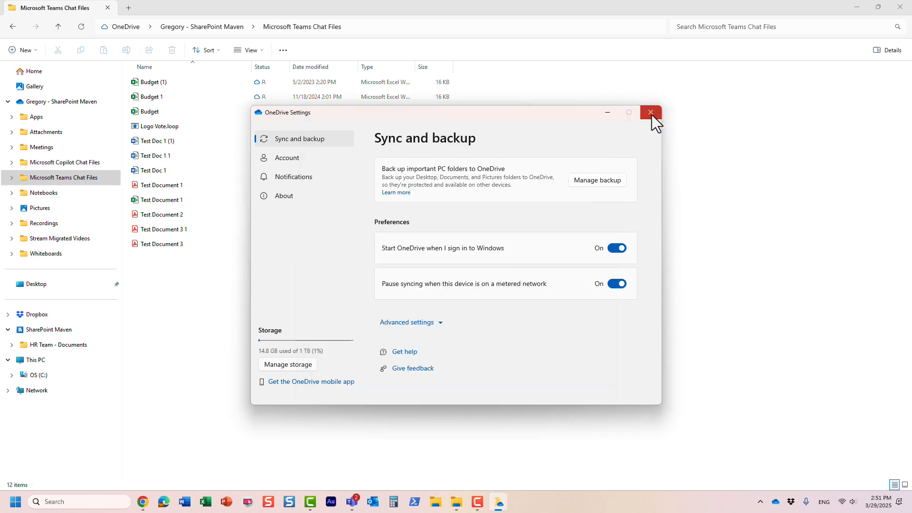
Close OneDrive Settings and check Pictures shows Camera Roll and Screenshots.
left_click(651, 112)
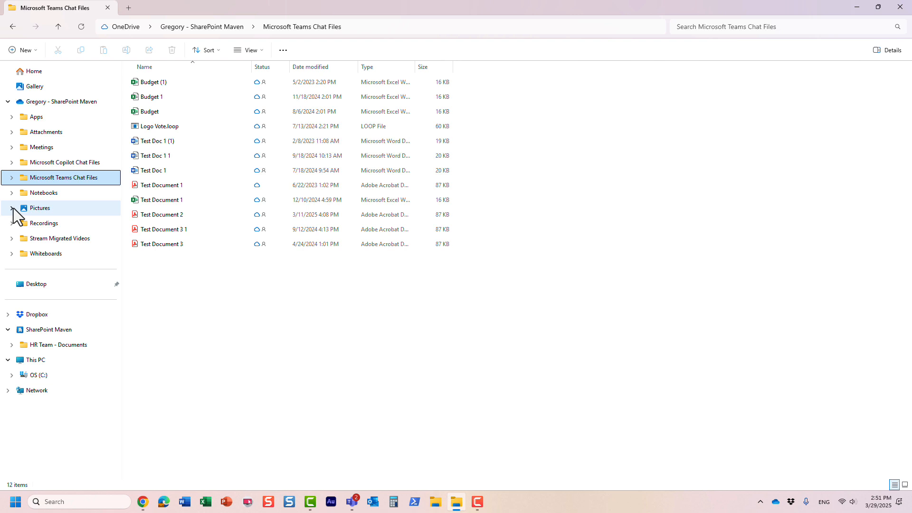
left_click(11, 208)
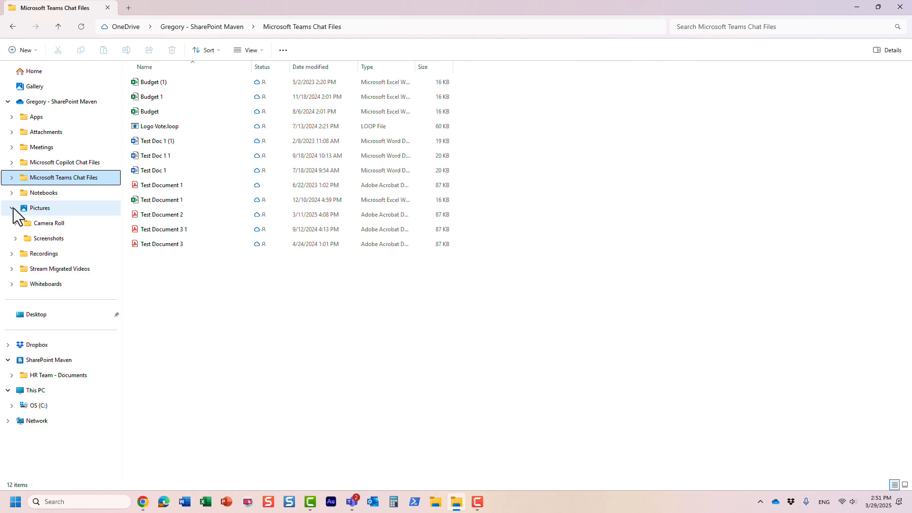
left_click(11, 208)
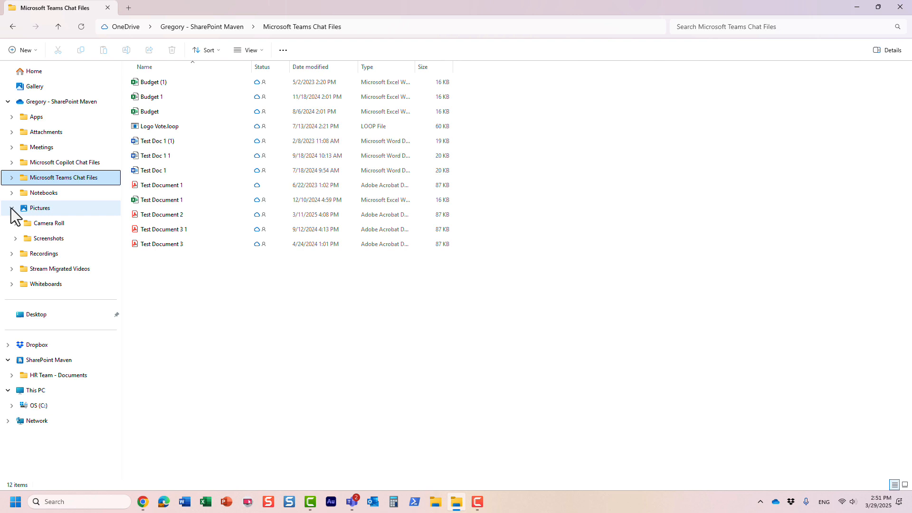
left_click(12, 207)
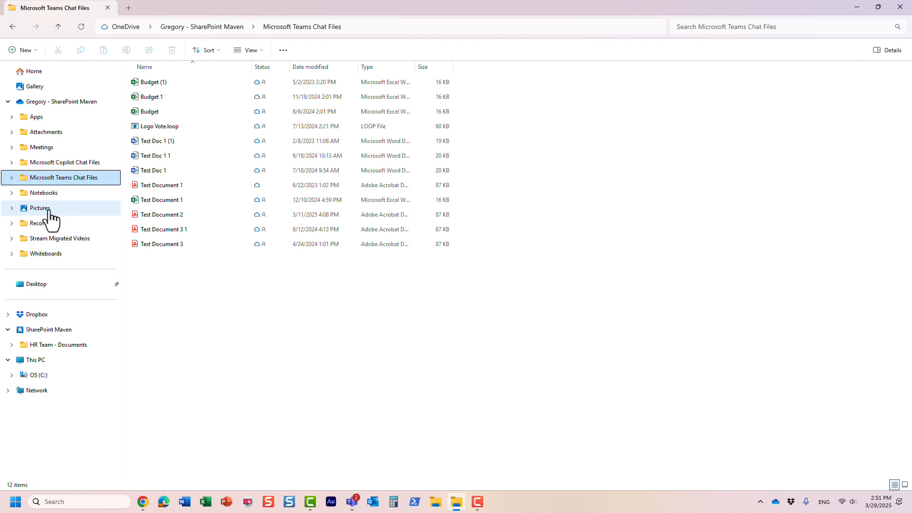
mouse_move(58, 218)
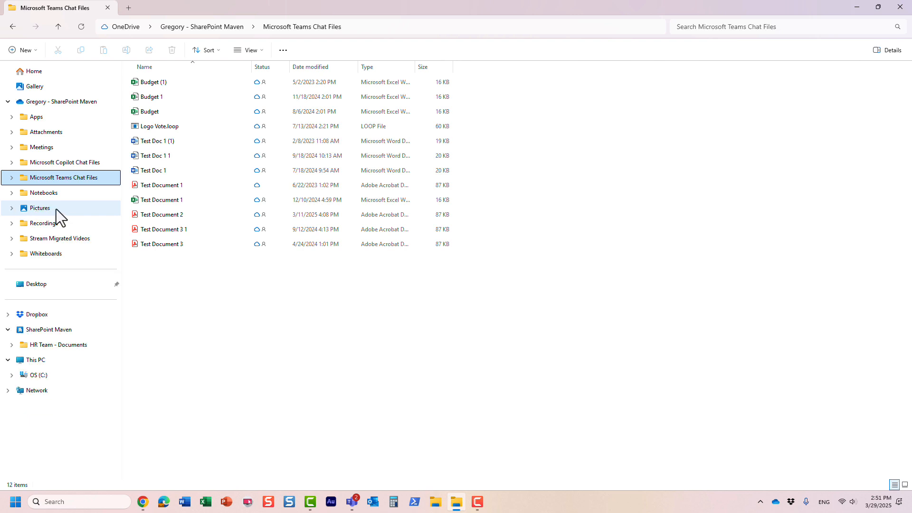
mouse_move(70, 218)
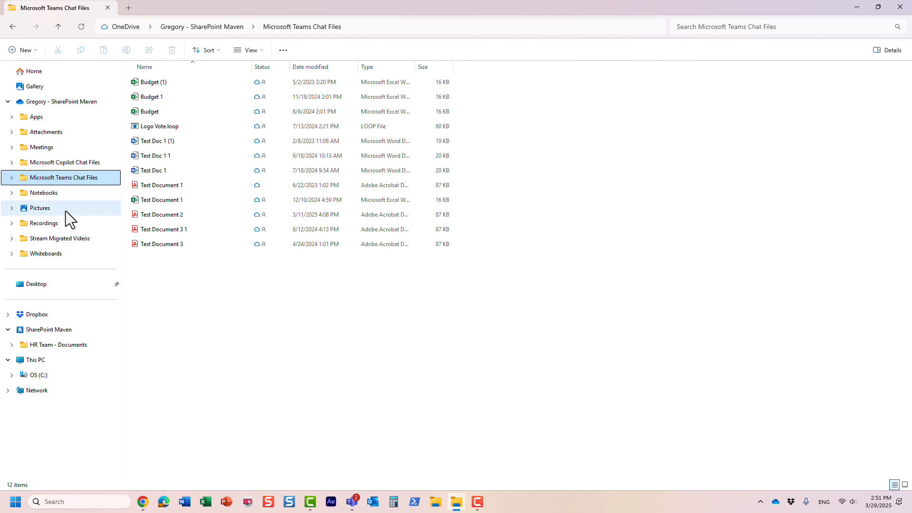
left_click(162, 244)
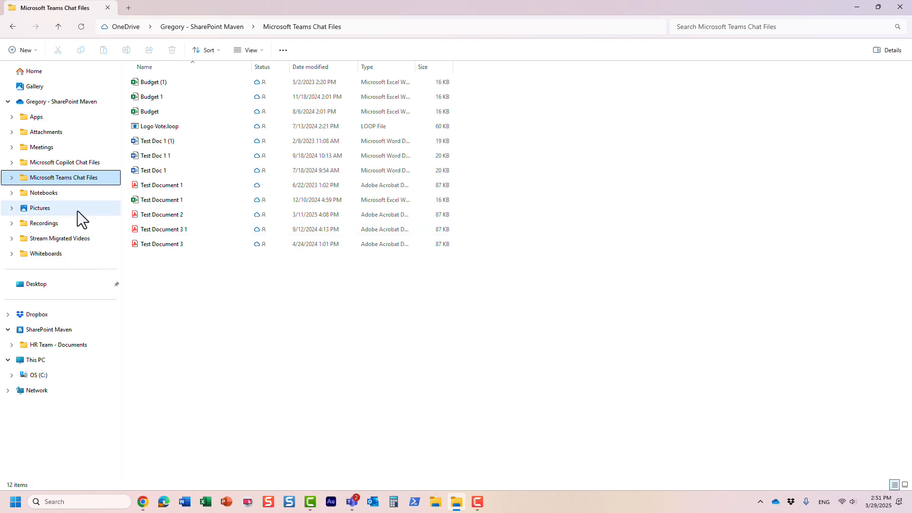
mouse_move(83, 226)
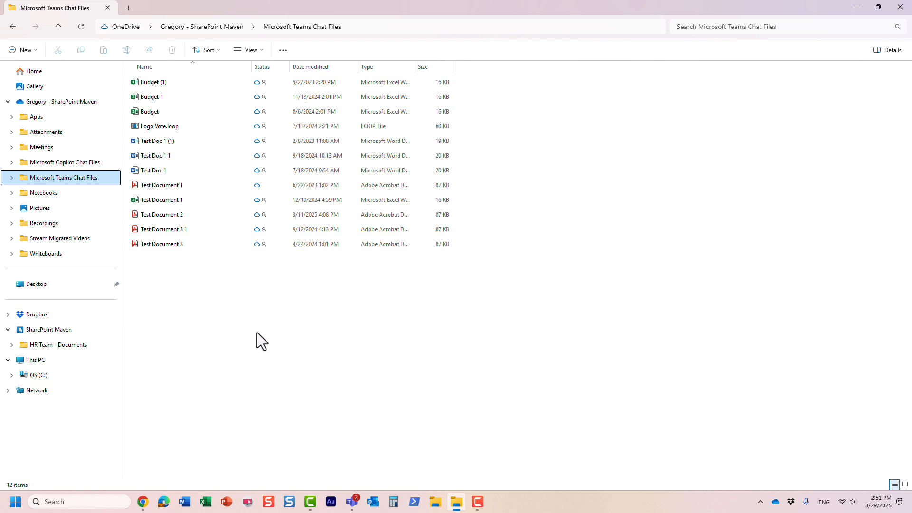
mouse_move(281, 330)
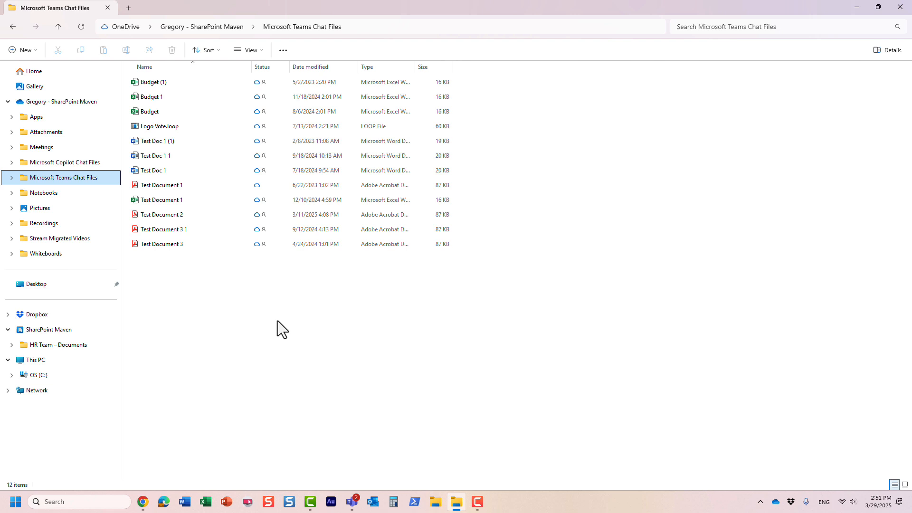
mouse_move(339, 341)
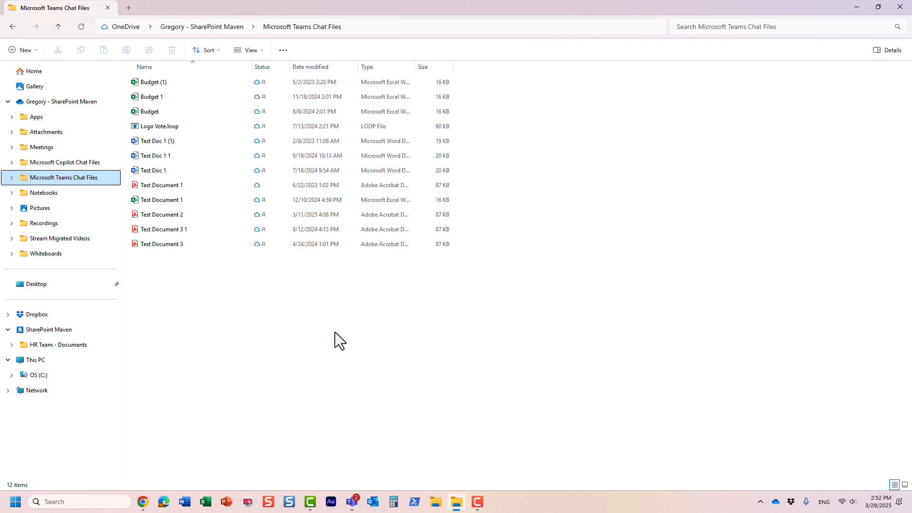
mouse_move(185, 436)
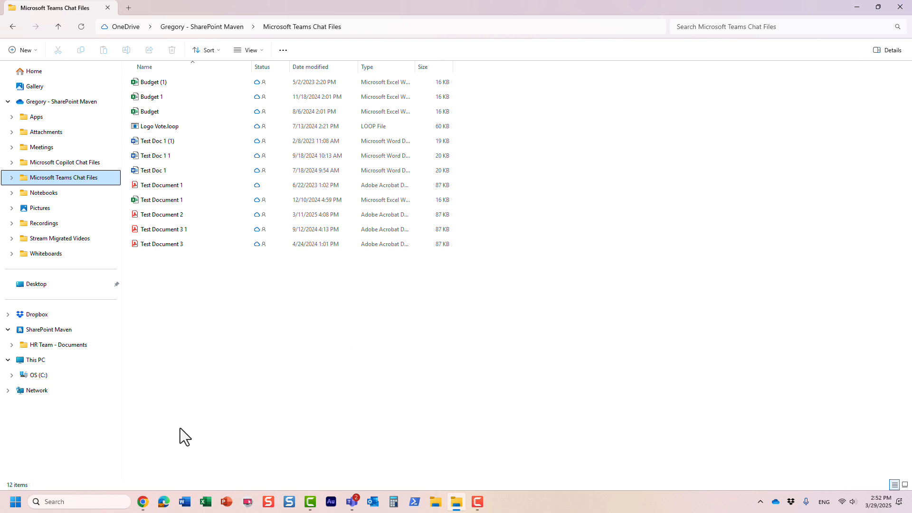
left_click(142, 502)
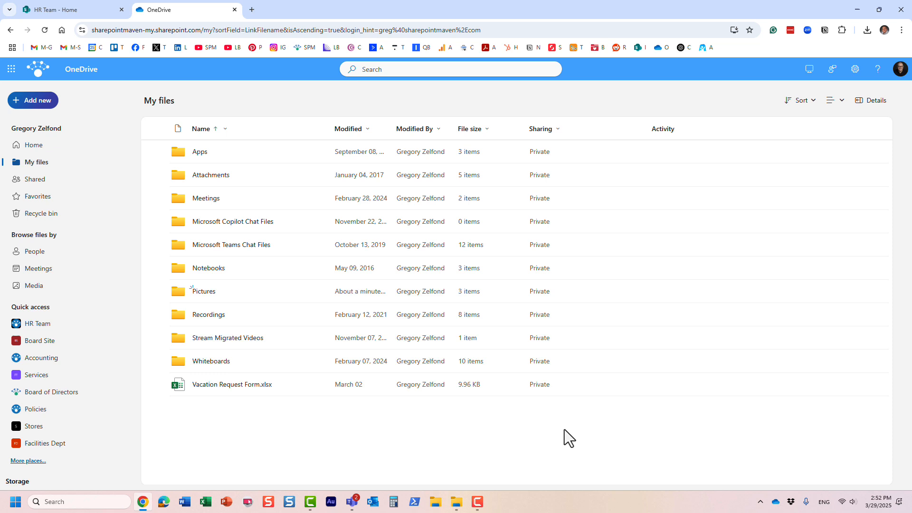
mouse_move(324, 298)
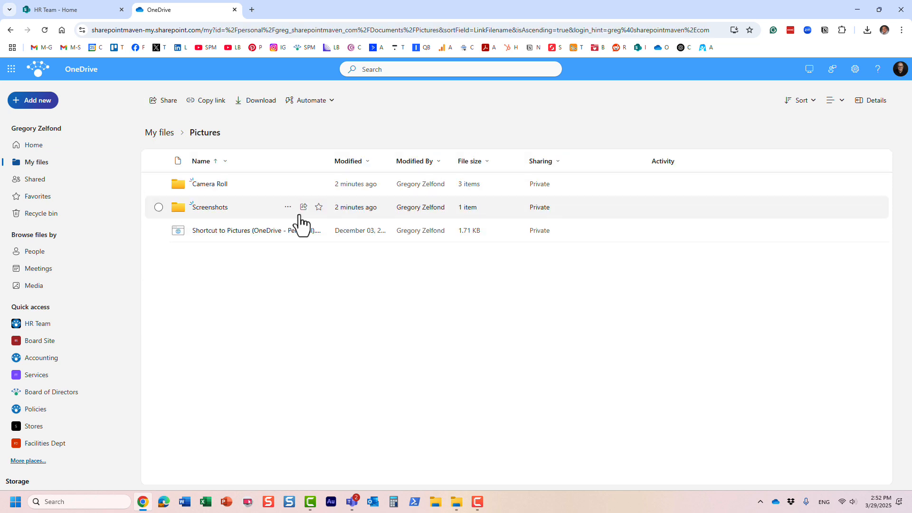
left_click(159, 132)
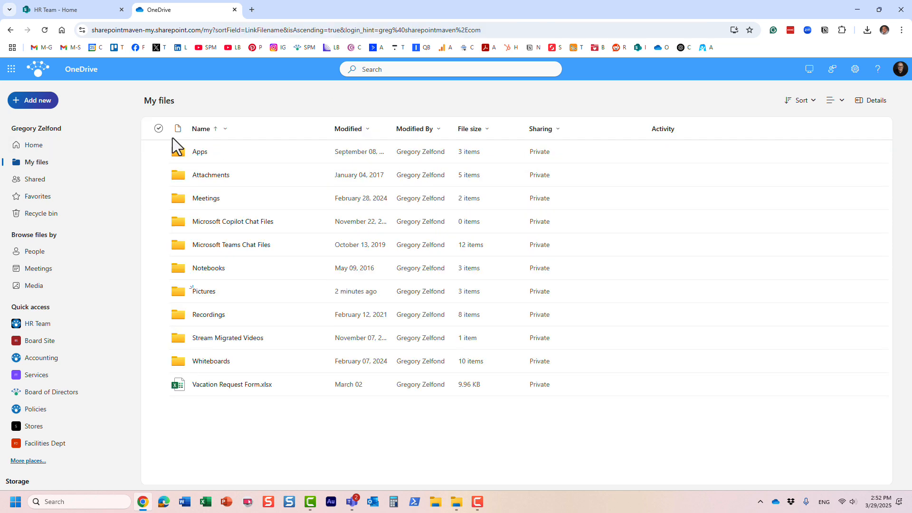
mouse_move(337, 298)
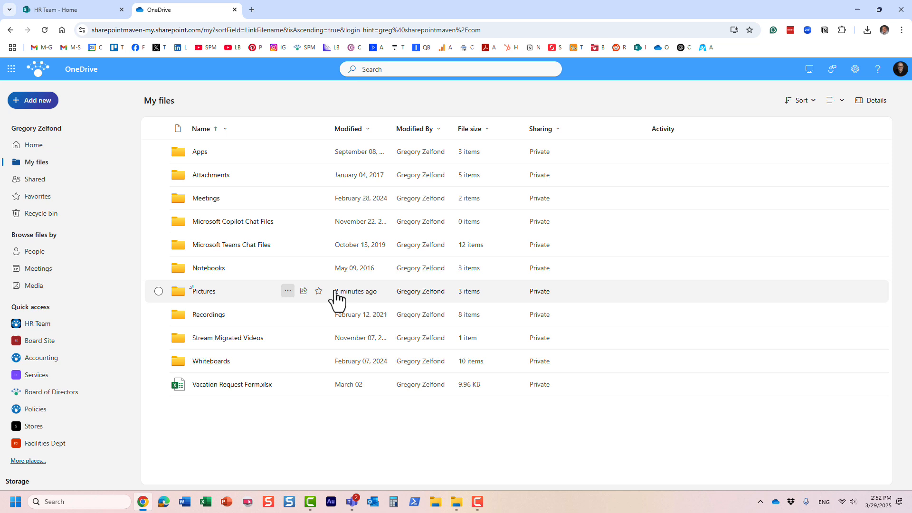
mouse_move(463, 301)
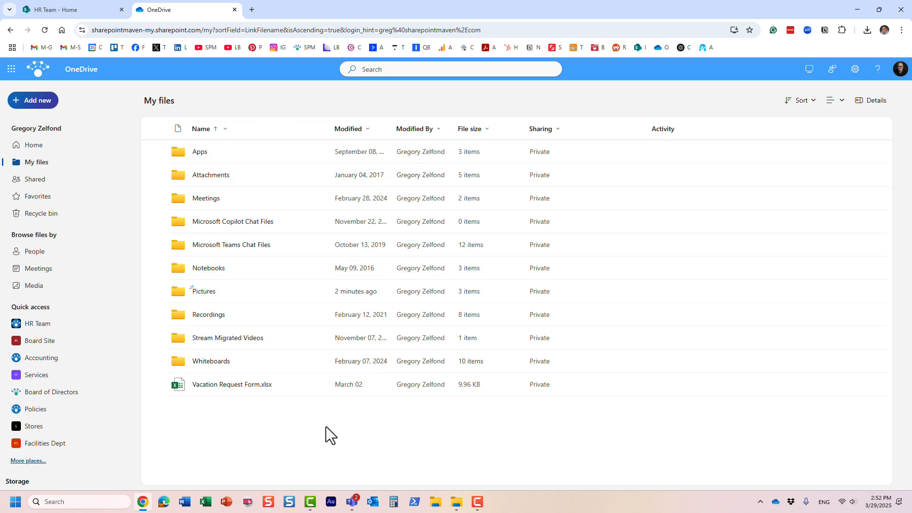
mouse_move(326, 429)
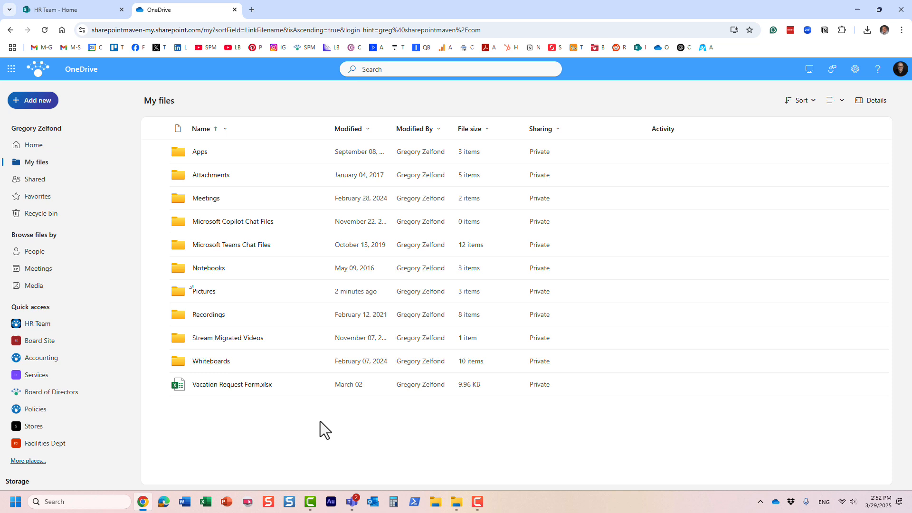
mouse_move(329, 424)
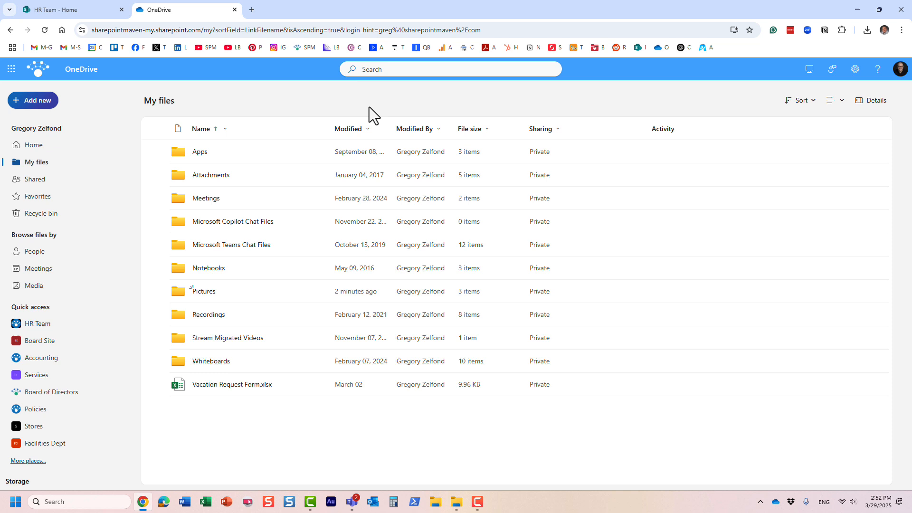
mouse_move(215, 299)
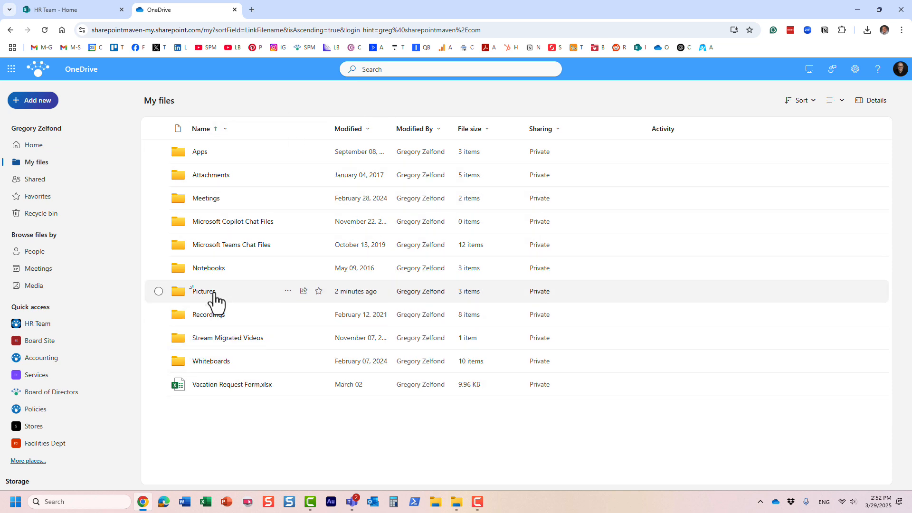
mouse_move(324, 430)
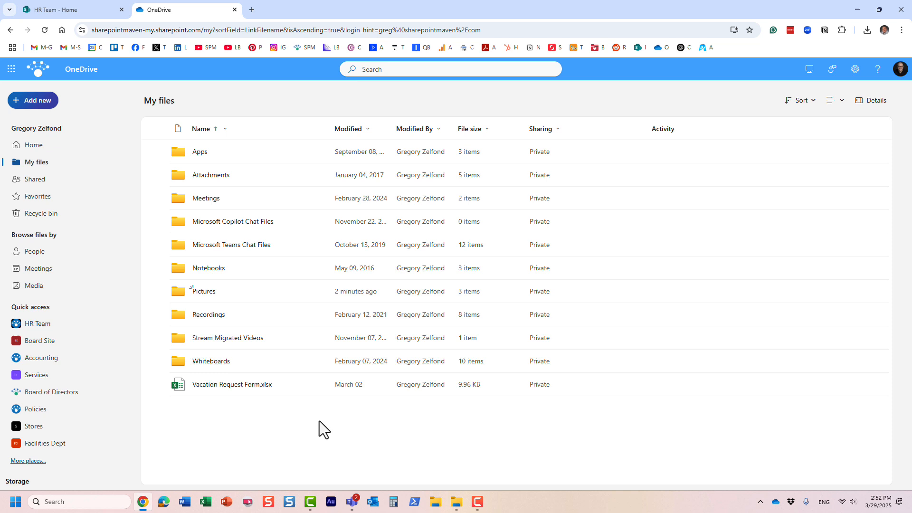
mouse_move(322, 427)
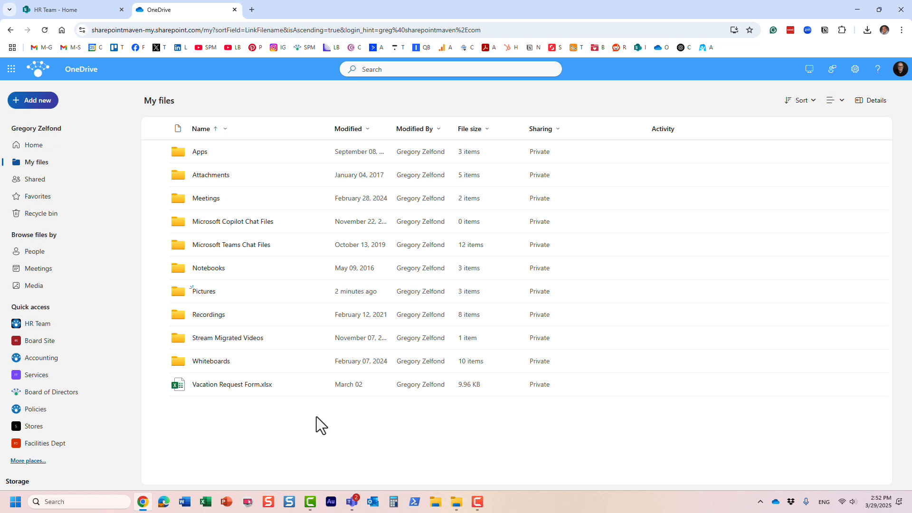
mouse_move(329, 421)
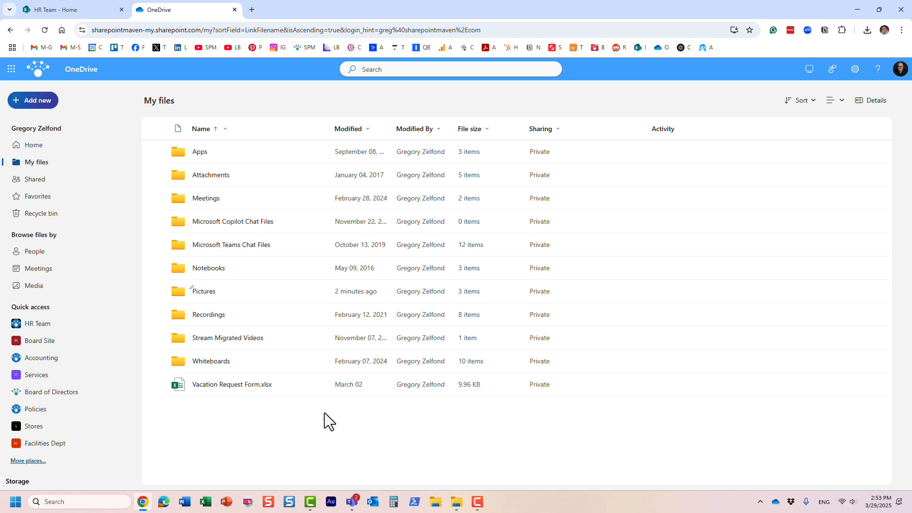
mouse_move(272, 224)
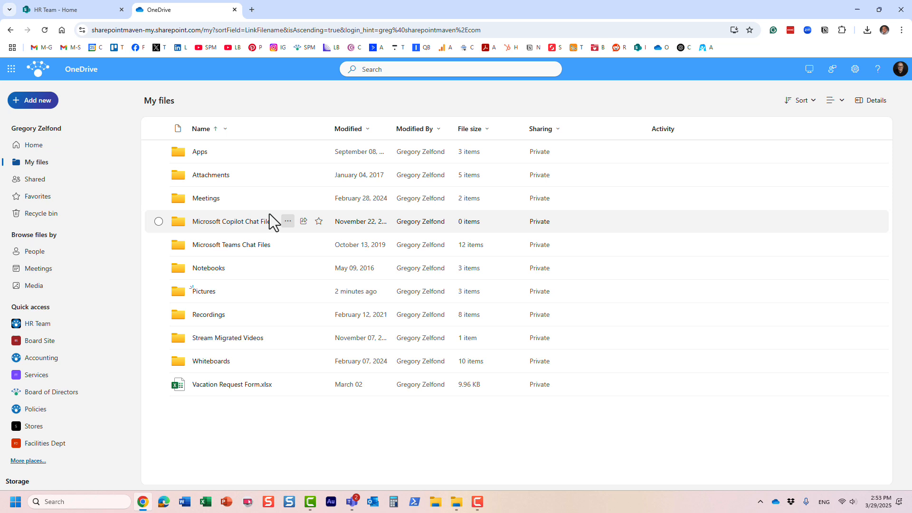
mouse_move(234, 314)
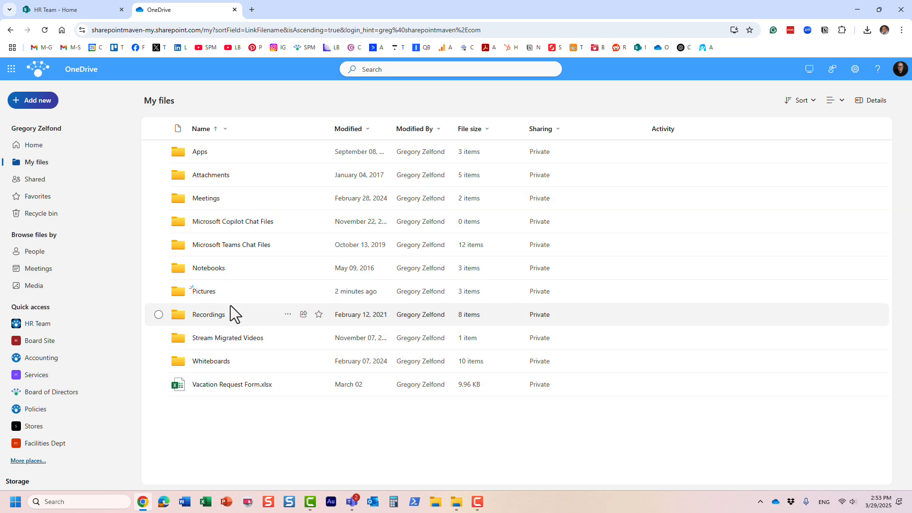
mouse_move(361, 423)
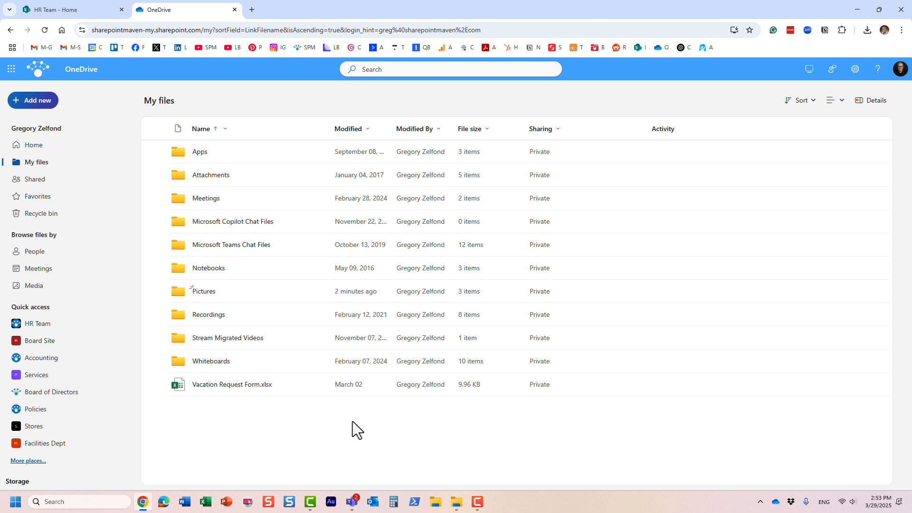
mouse_move(349, 428)
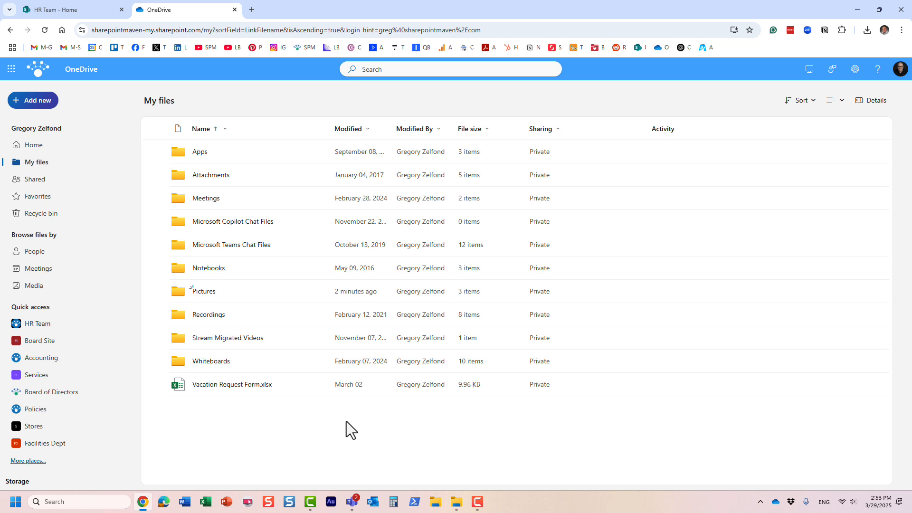